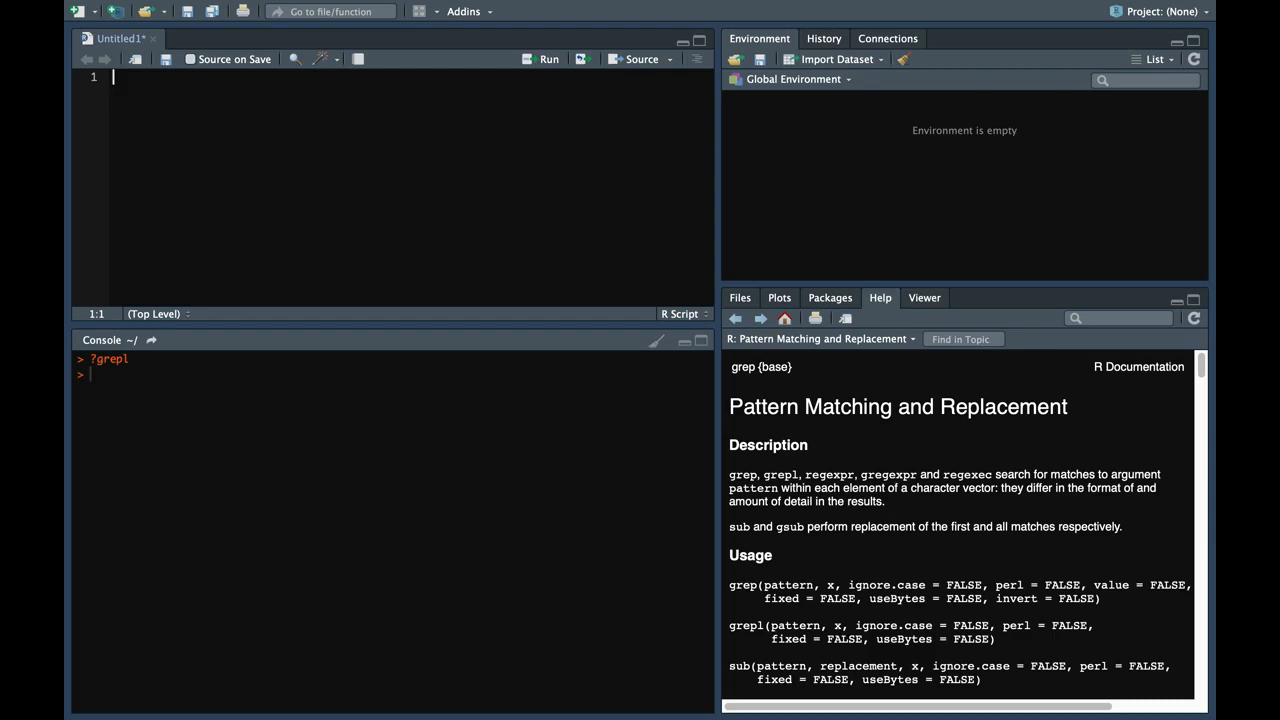
# Write x <- c("ABC", "DEF", "ADS", "DAS", "PQA") in the Untitled1 script.
pyautogui.write('x <- c(')
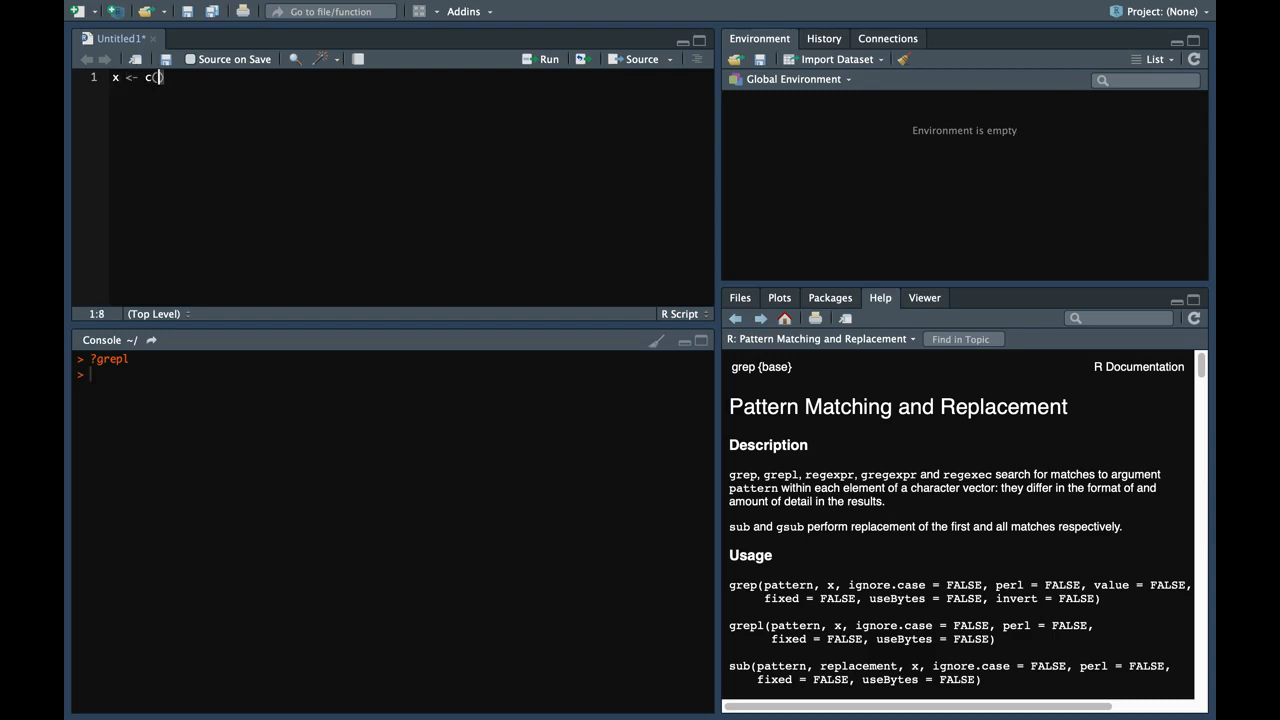
pyautogui.write('"ABC"')
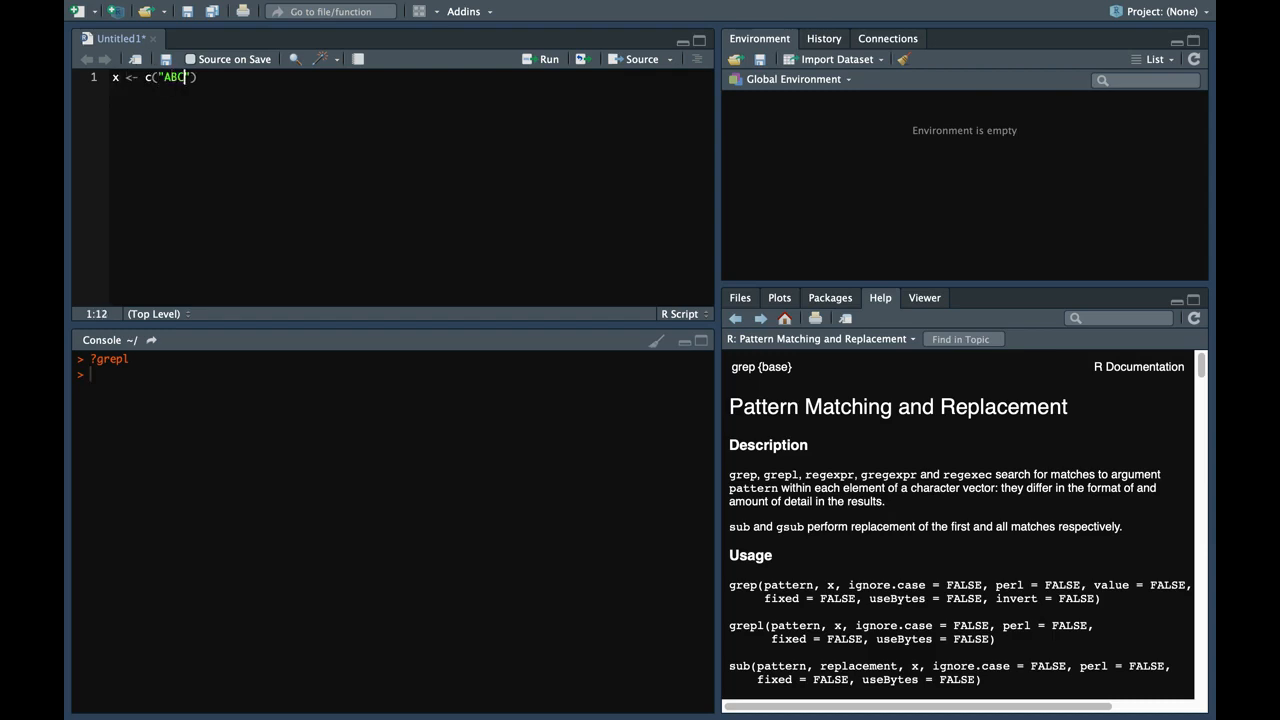
pyautogui.write(', ""')
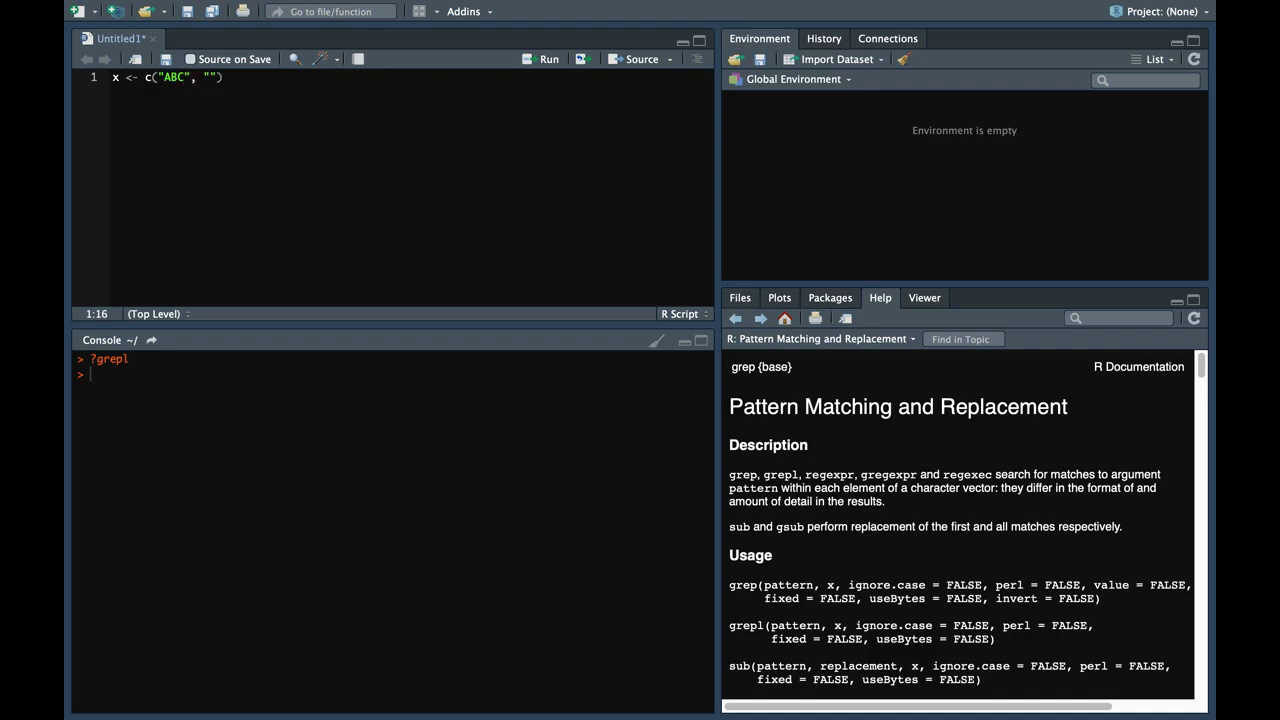
pyautogui.write('"DEF",')
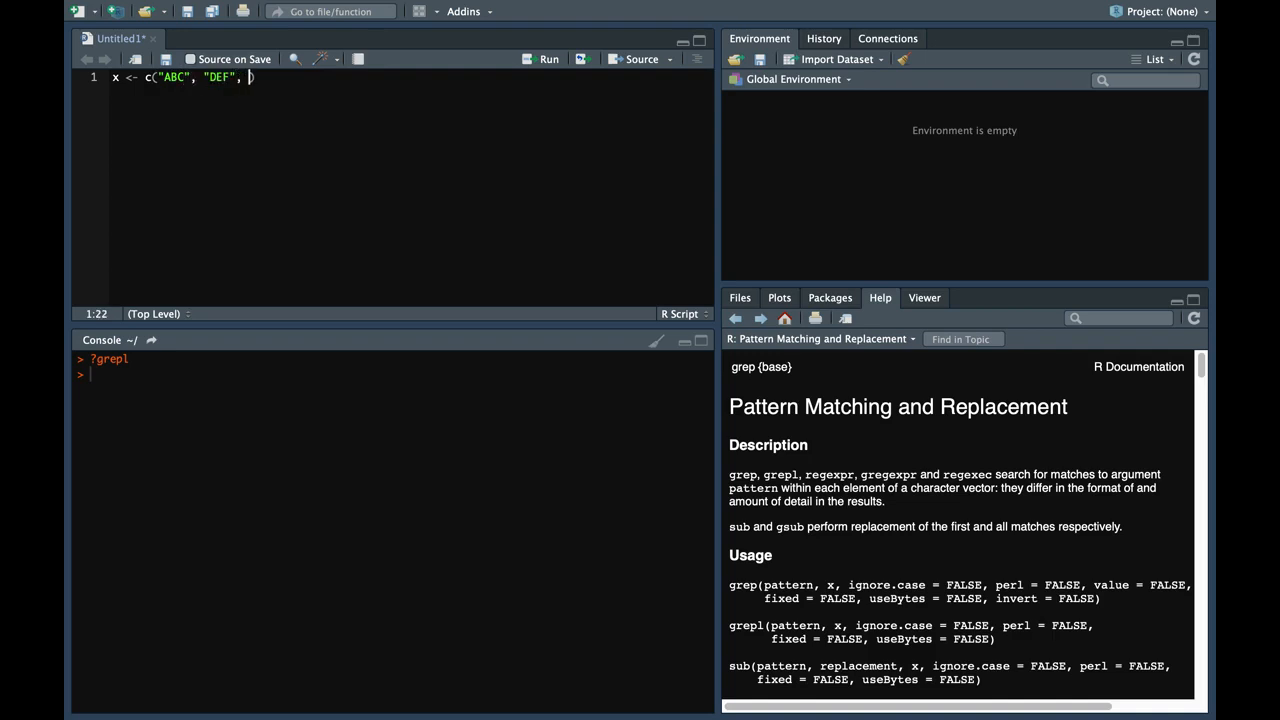
pyautogui.write('"ADS",')
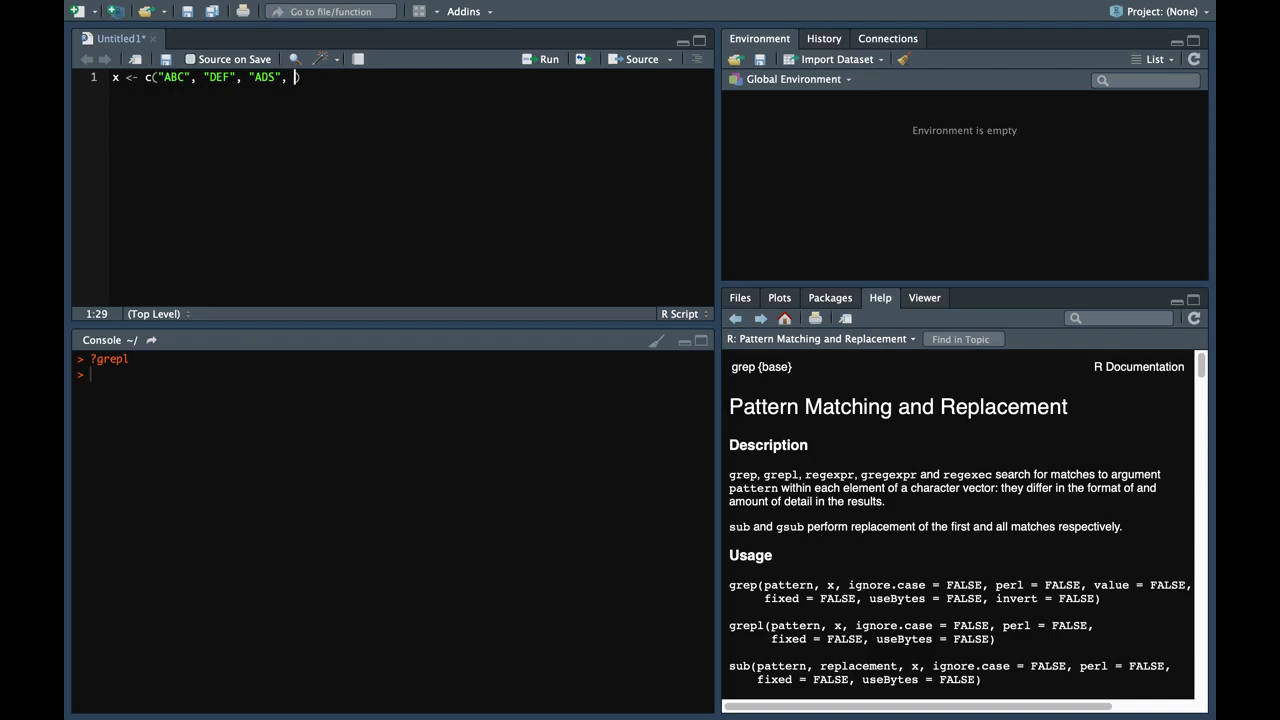
pyautogui.write('"DAS')
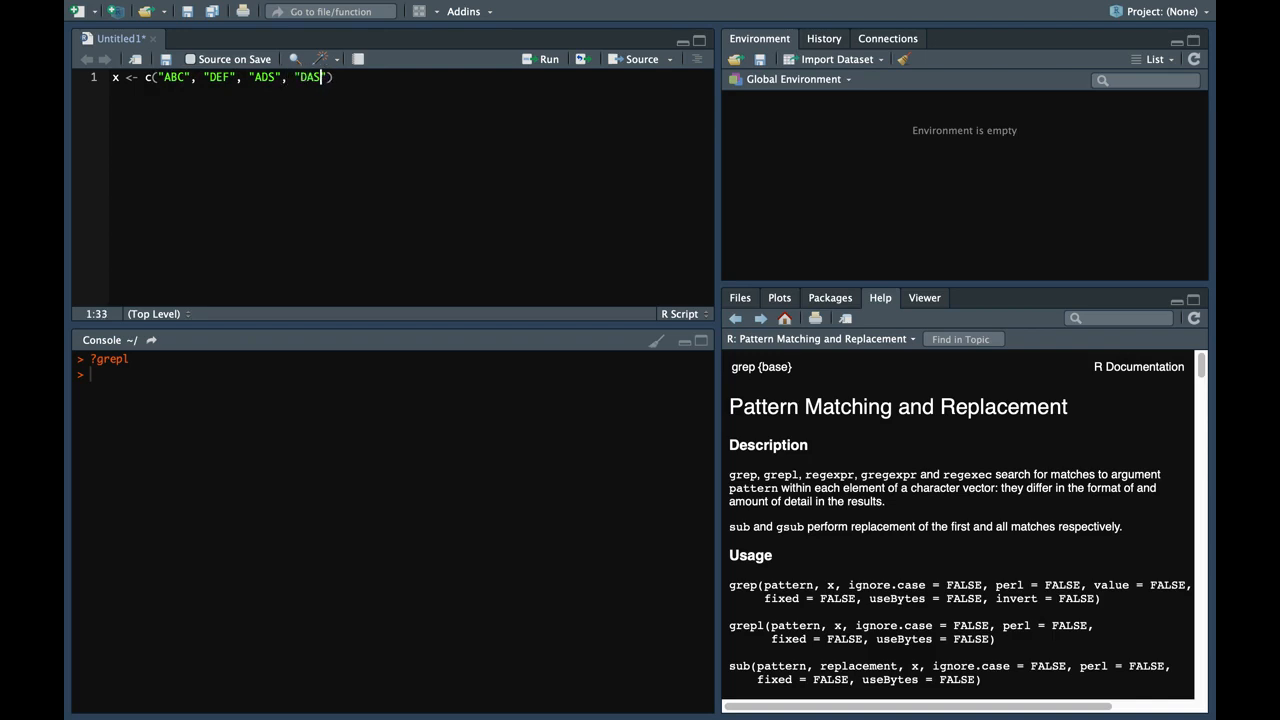
pyautogui.write(', ""')
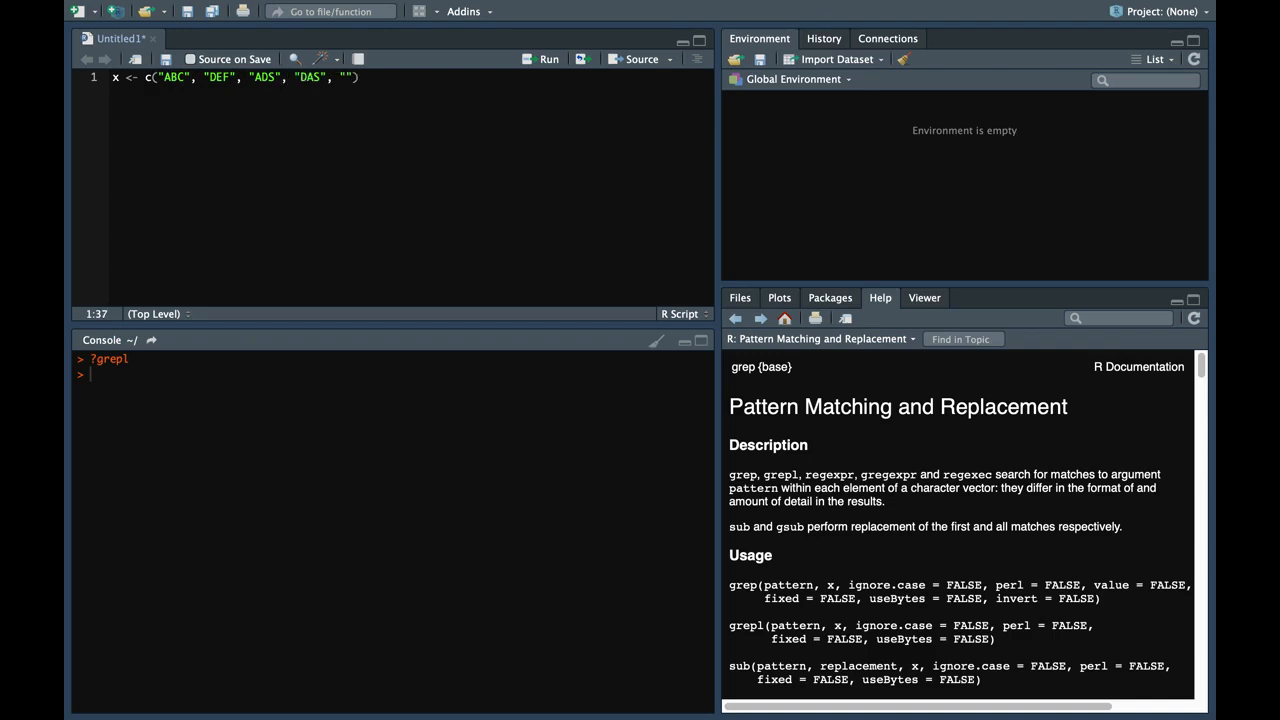
pyautogui.write('PQA')
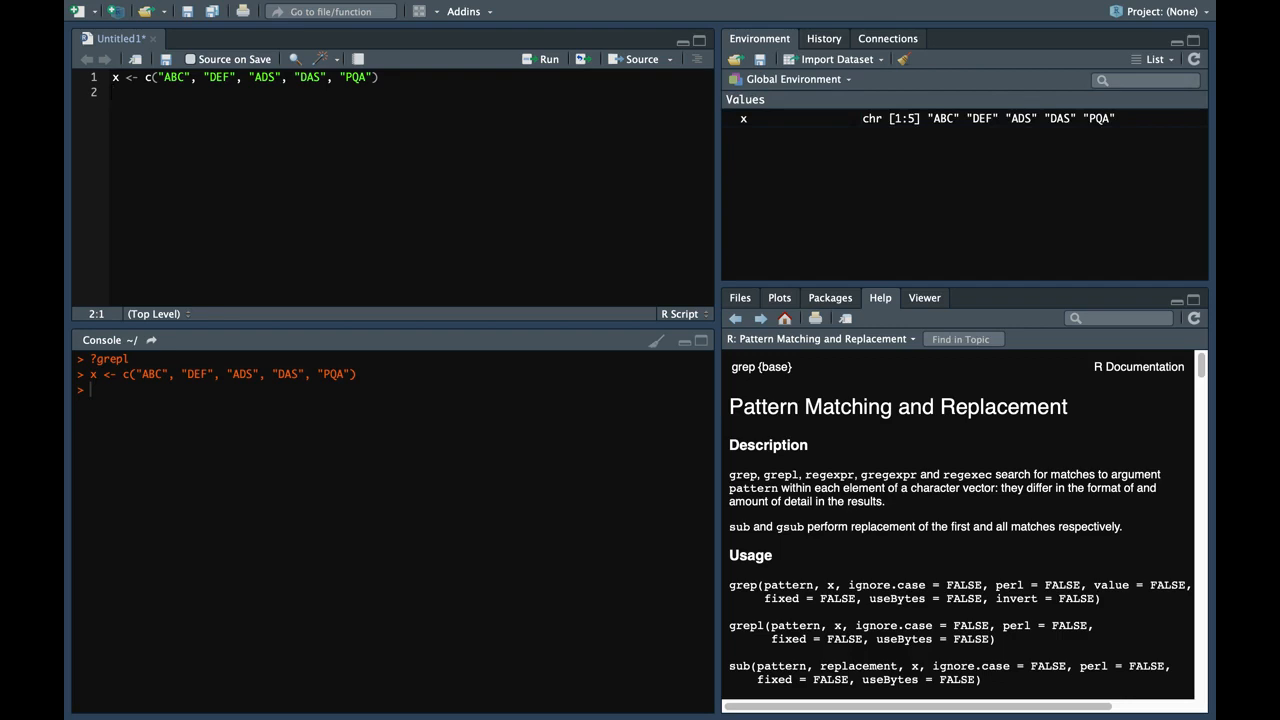
# Run grepl("A", x) and point out a string containing A.
pyautogui.write('grepl')
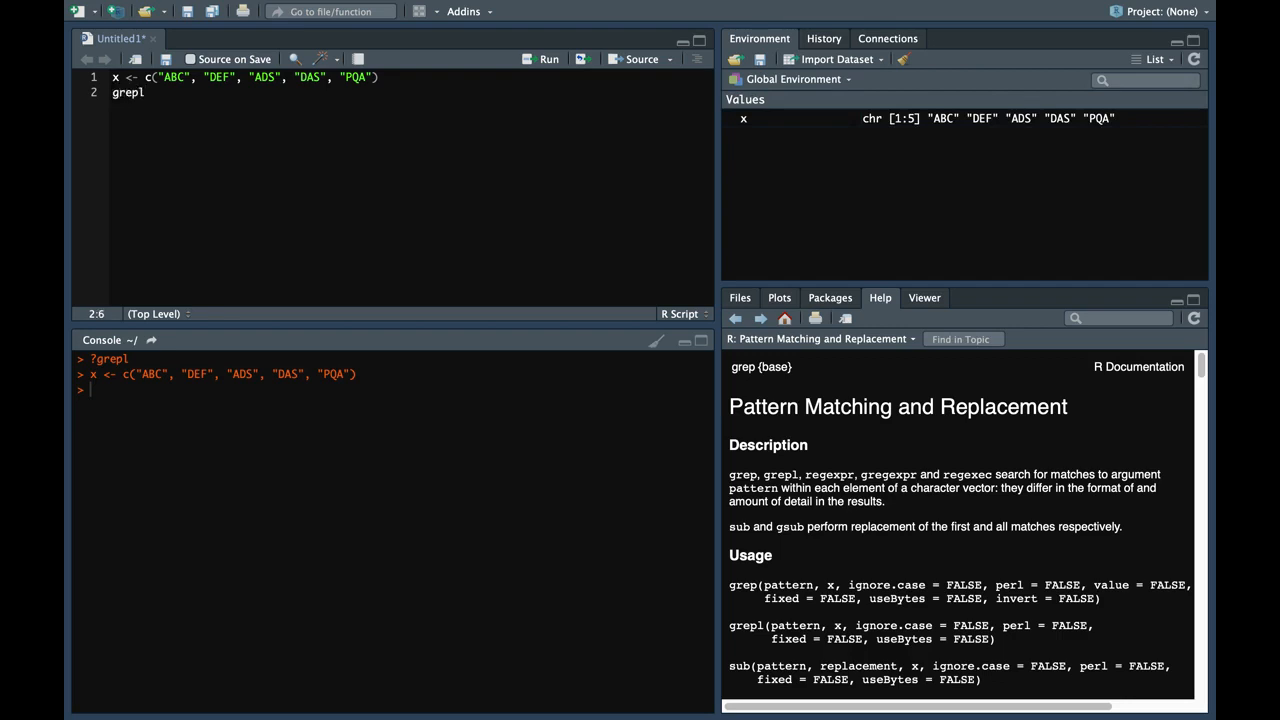
pyautogui.write('("A")')
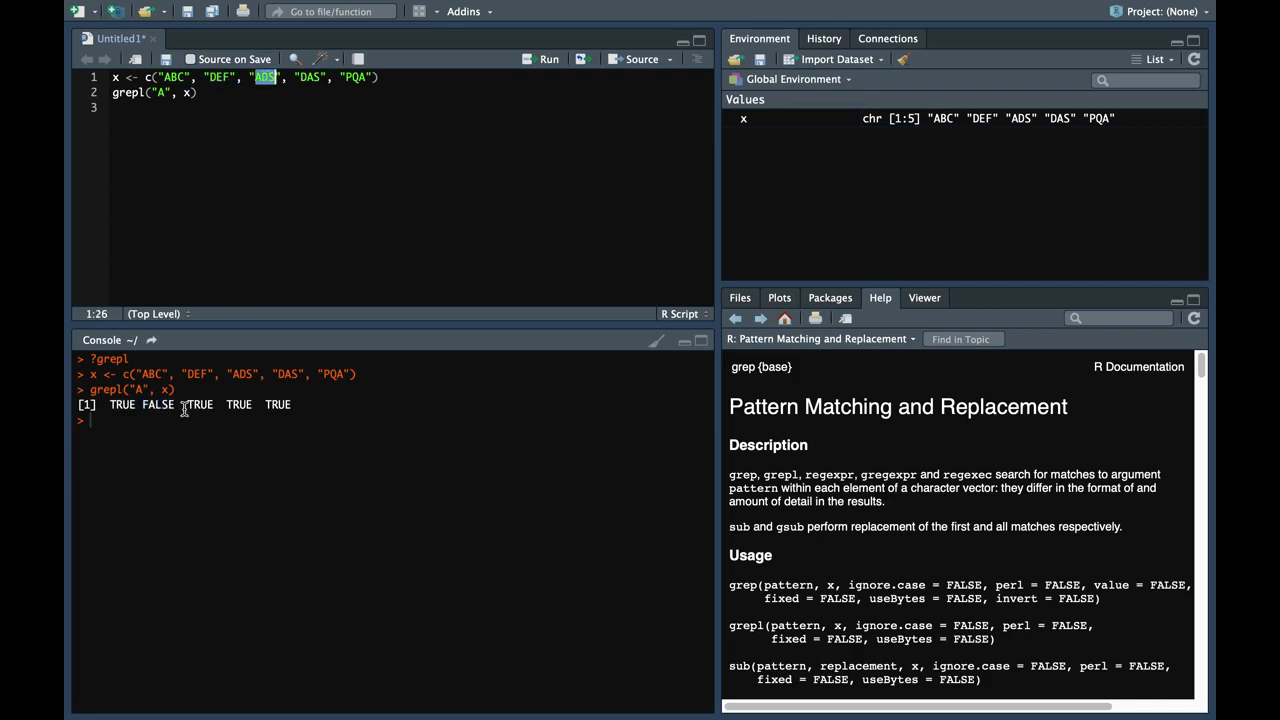
pyautogui.doubleClick(199, 404)
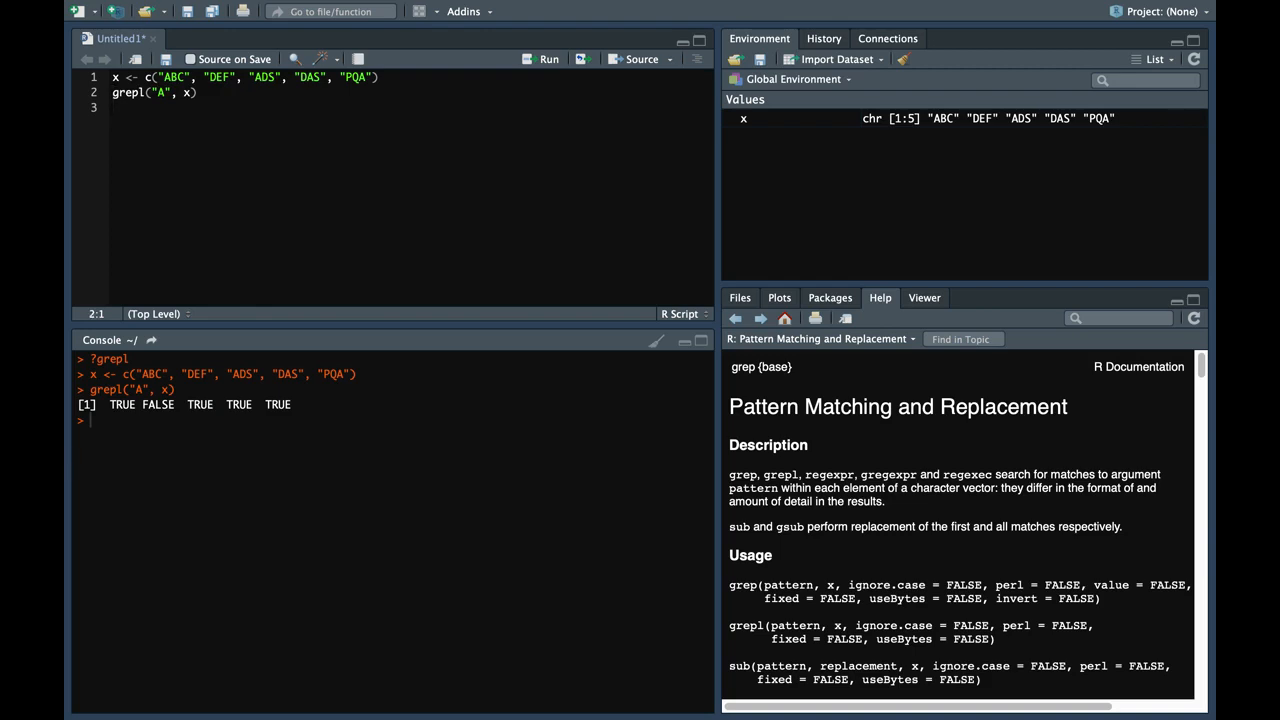
# Write grepl("^A", x) on line 4 to test which strings start with A.
pyautogui.write('grepl("')
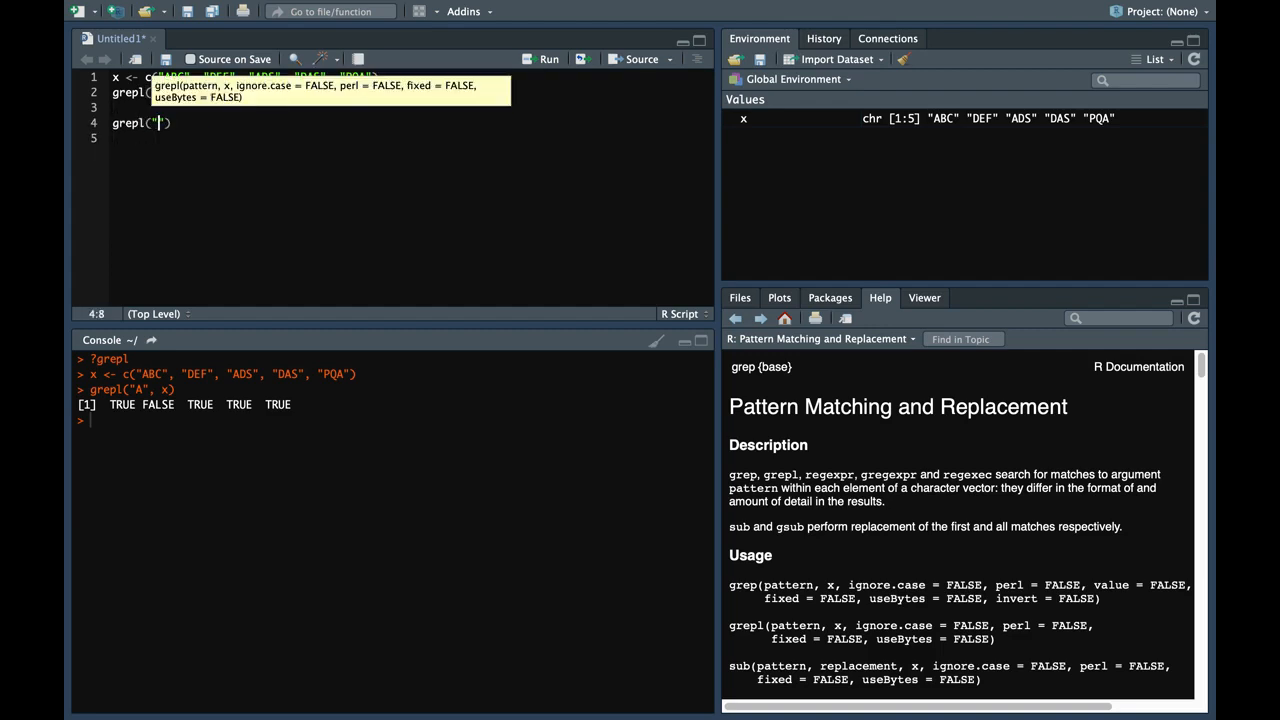
pyautogui.write('^A')
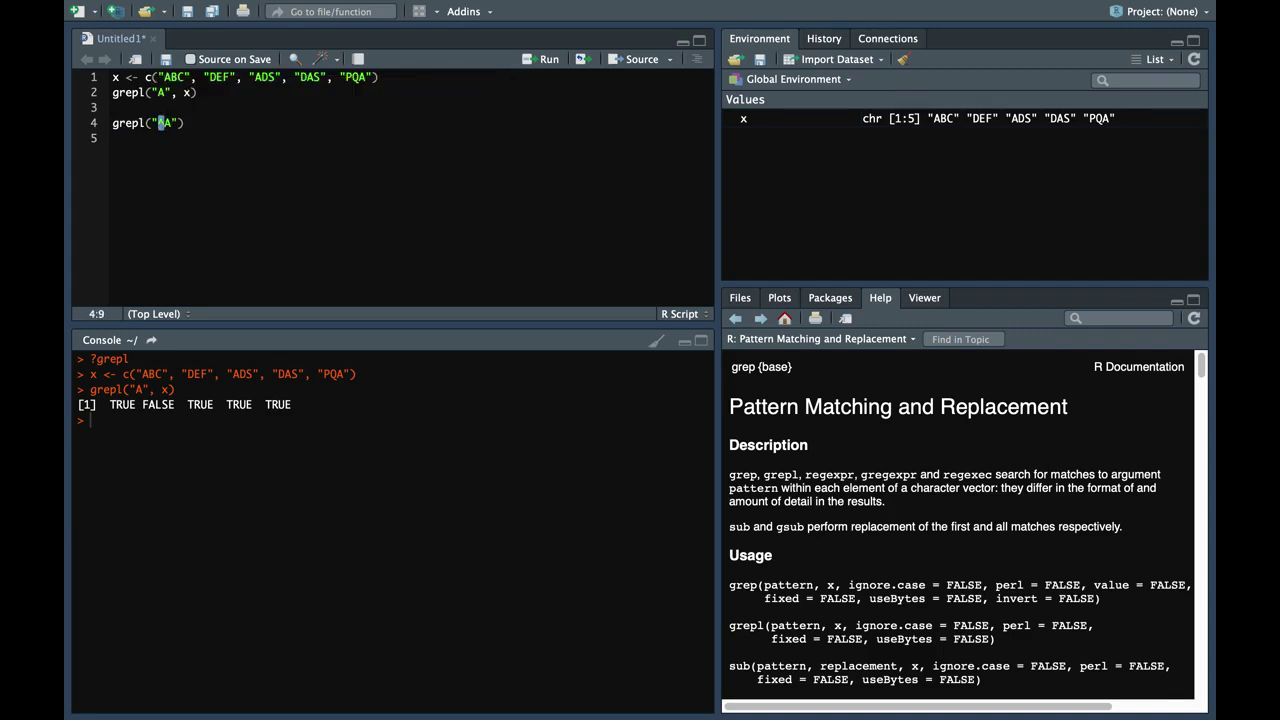
pyautogui.write('^')
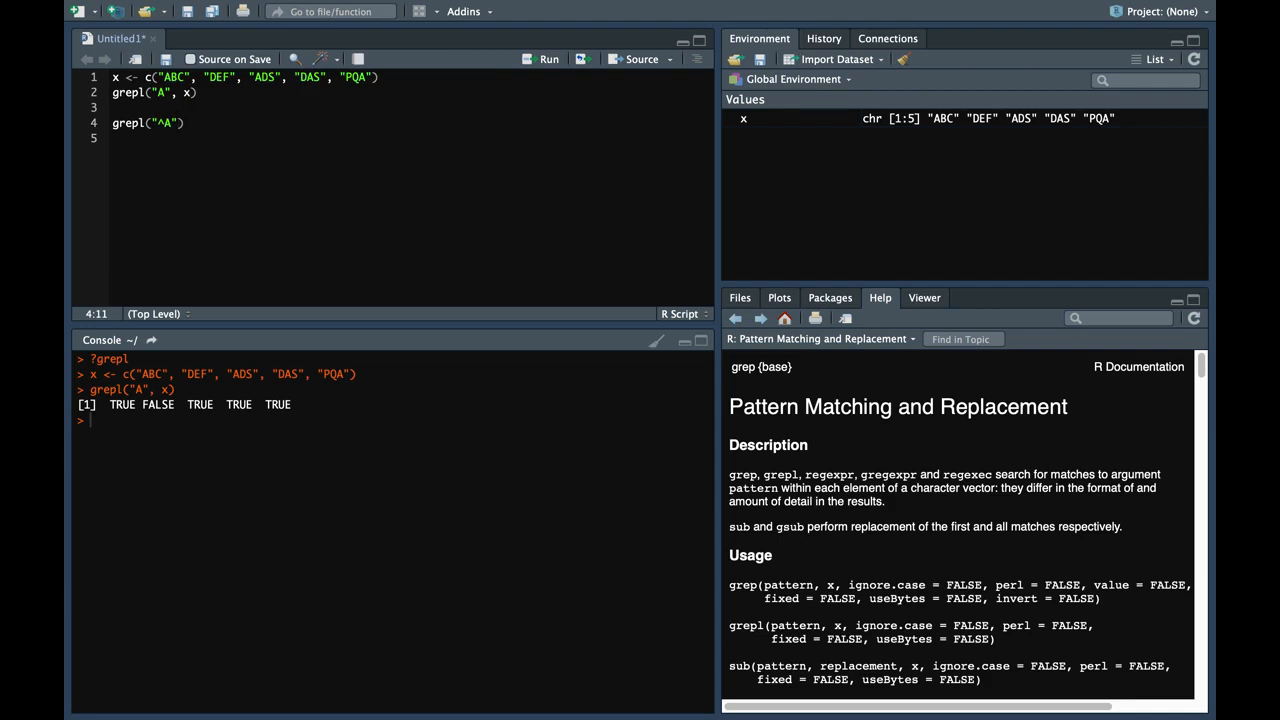
pyautogui.write(', x')
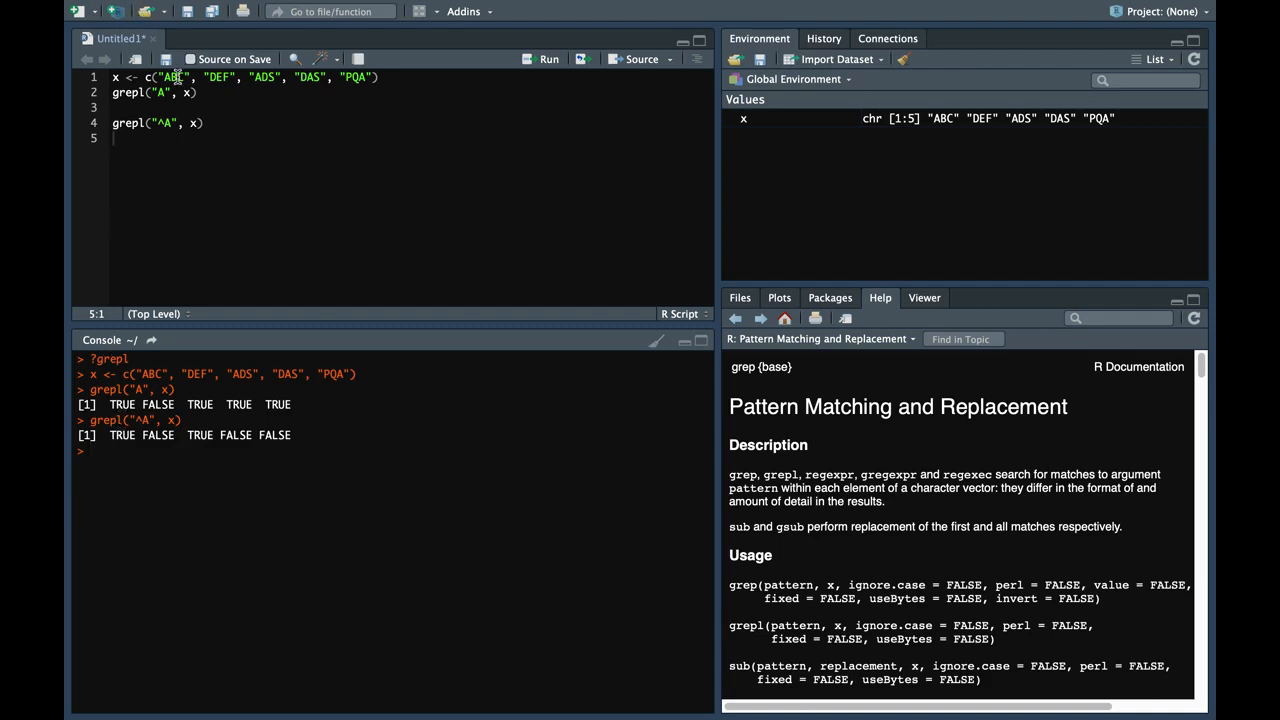
# Point out ABC and ADS as starting with A, unlike PQA.
pyautogui.doubleClick(199, 435)
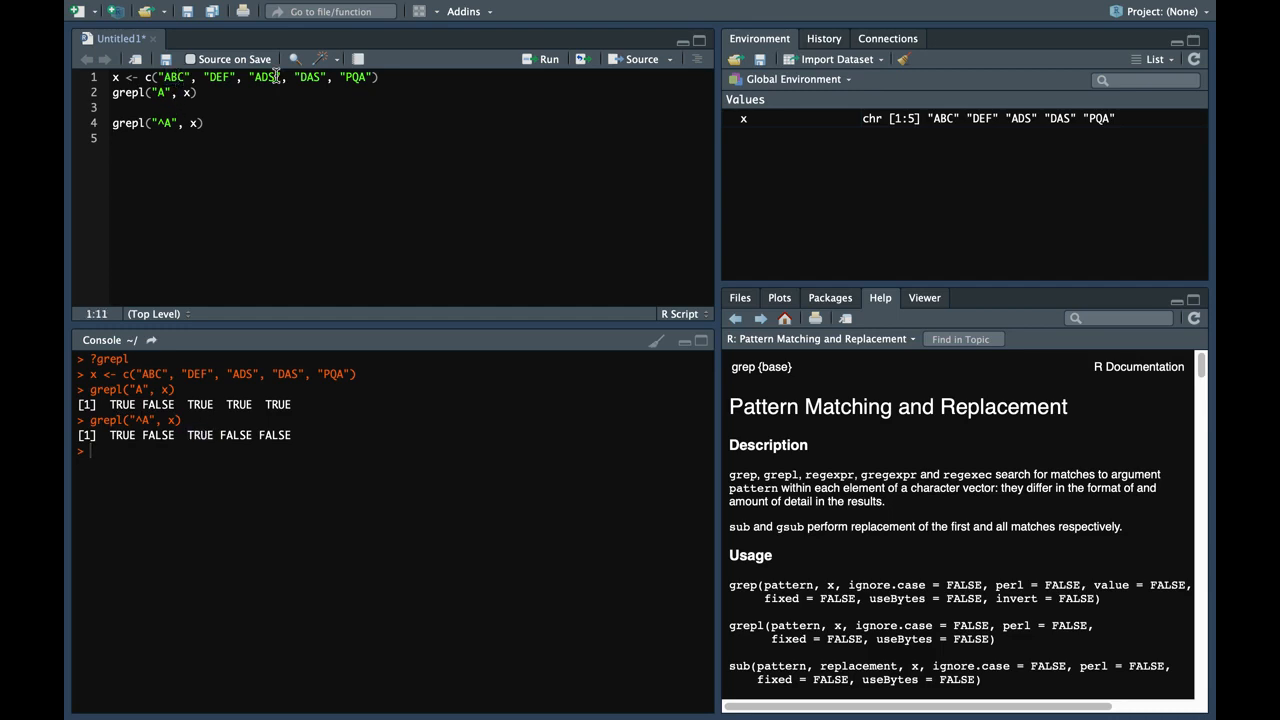
pyautogui.doubleClick(263, 79)
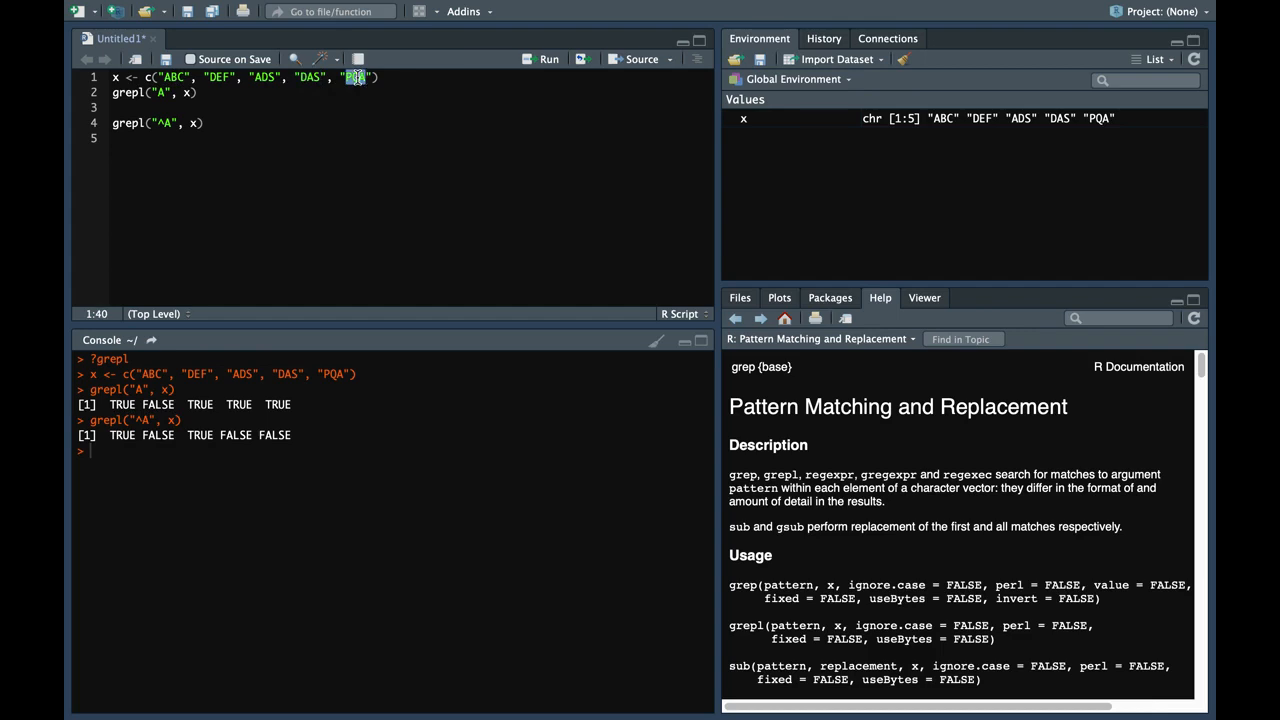
pyautogui.doubleClick(237, 435)
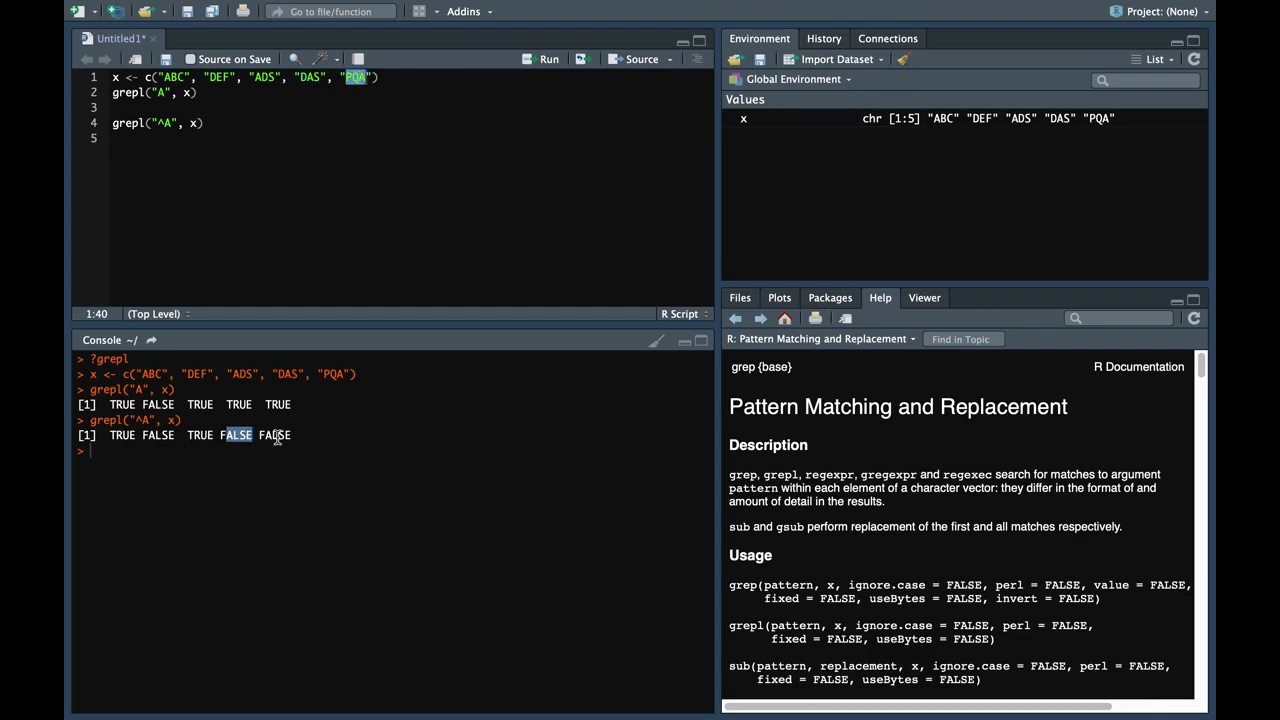
pyautogui.write('grepl("')
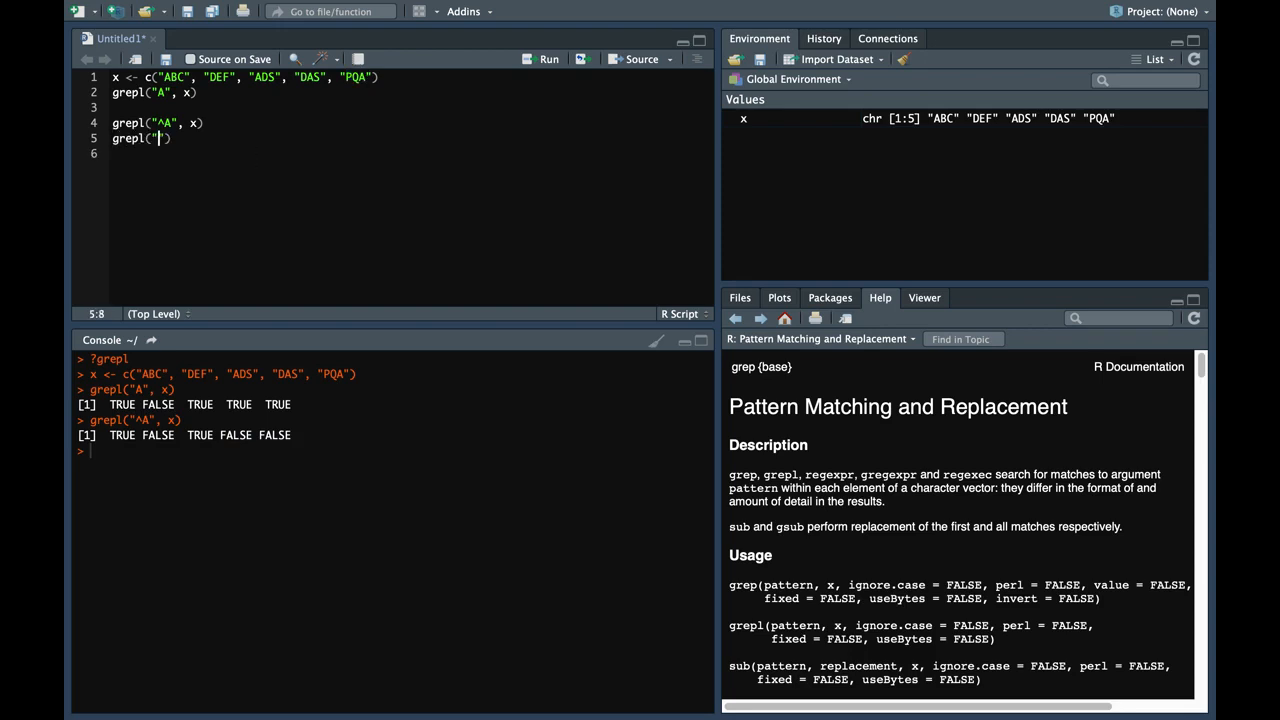
# Run grepl("A$", x) and point out PQA as the only string ending in A.
pyautogui.write('S$')
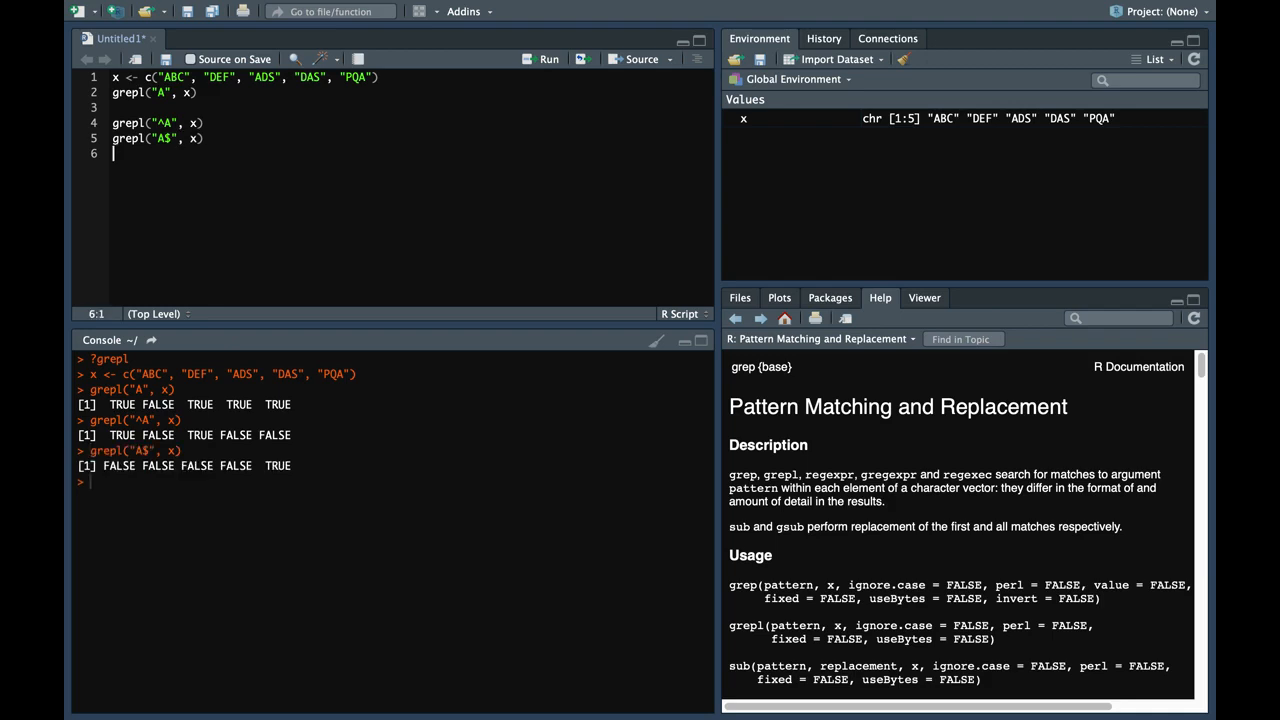
pyautogui.doubleClick(278, 466)
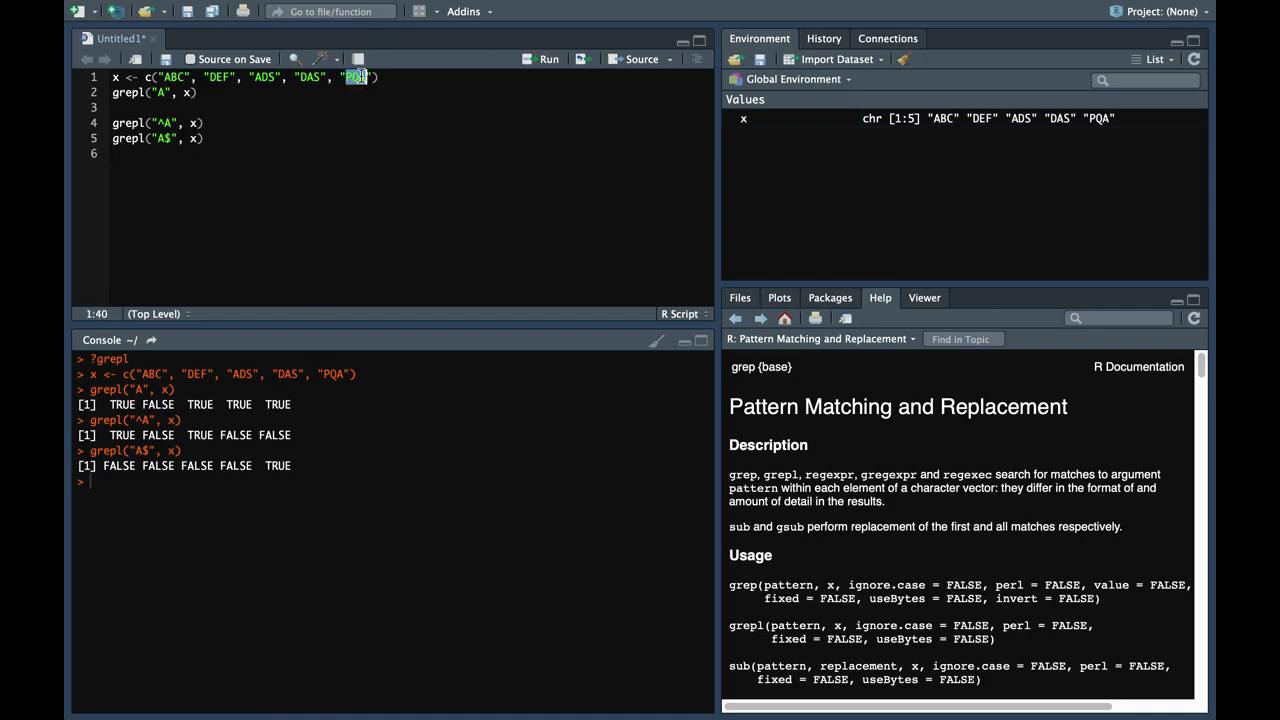
pyautogui.click(205, 138)
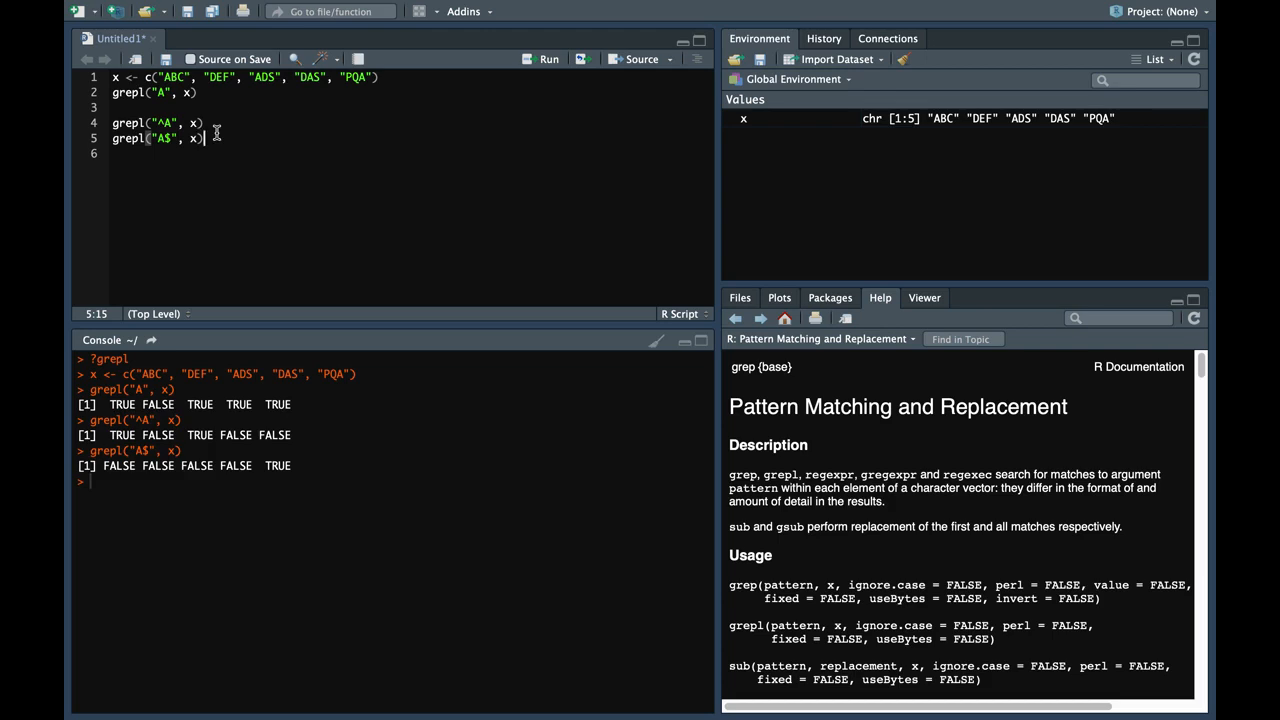
# Run grepl("^A|A$", x) and point out the TRUE results among the strings.
pyautogui.write('grepl(')
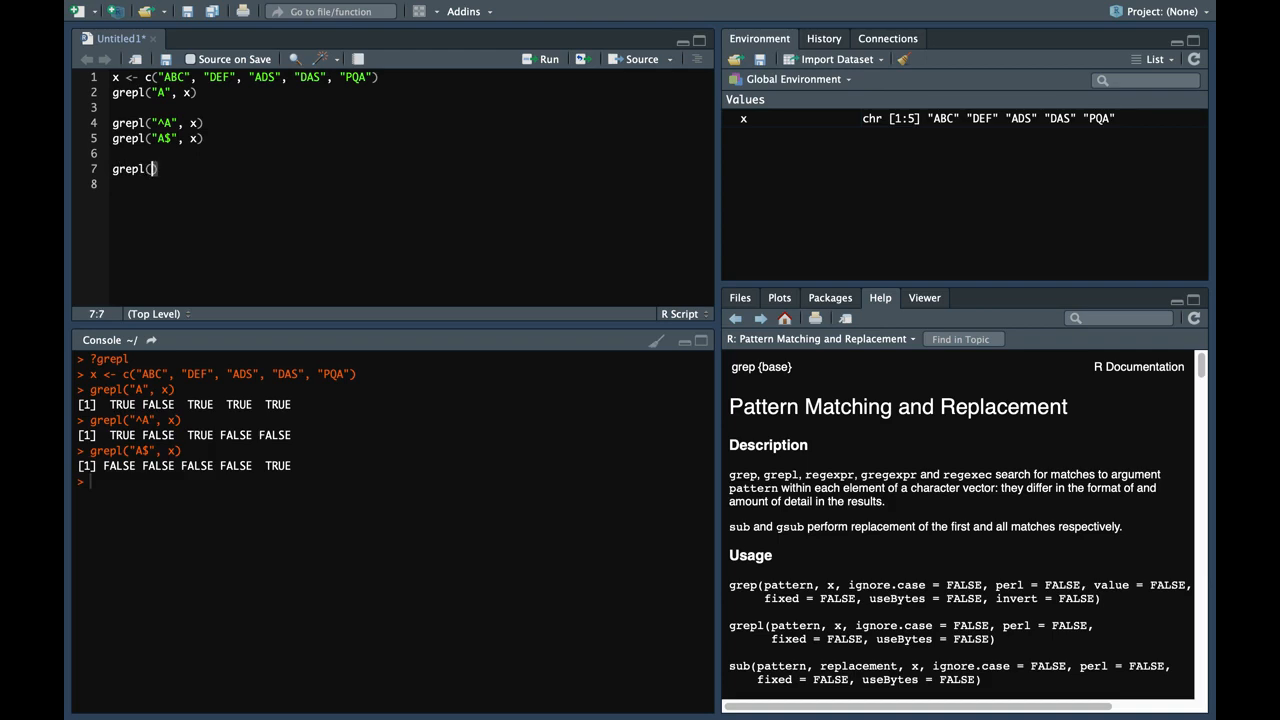
pyautogui.write('"^A')
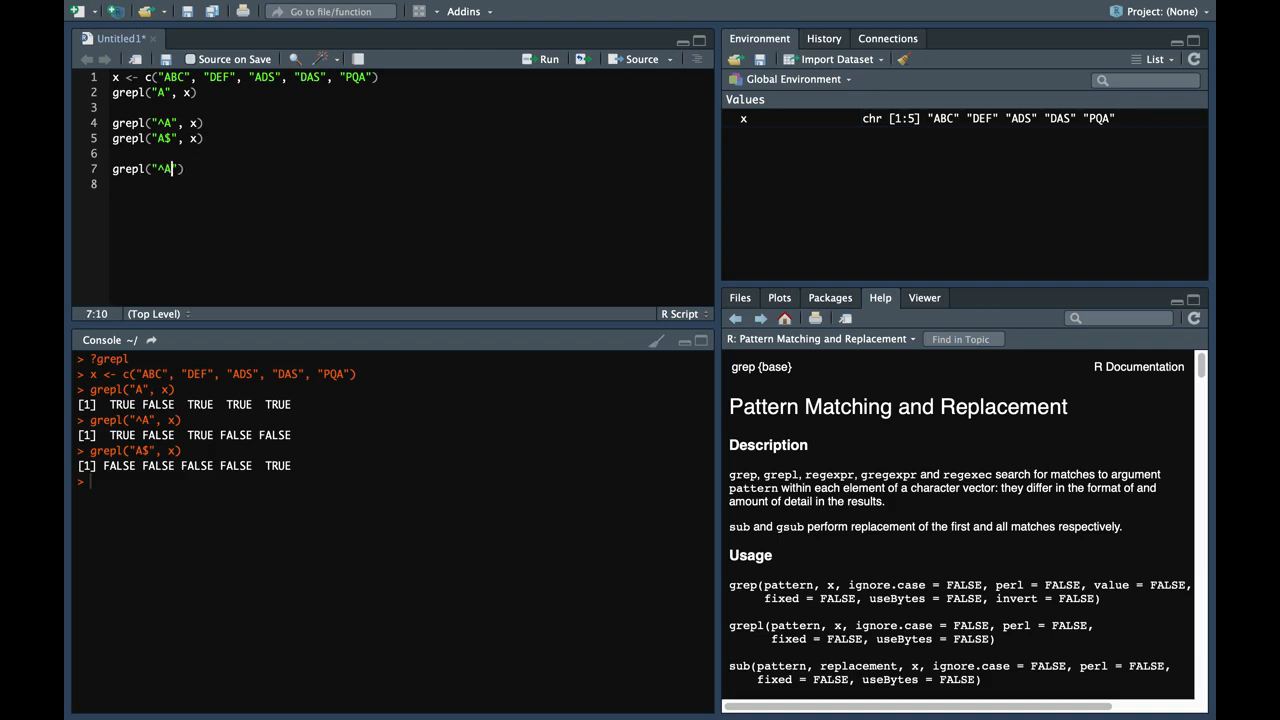
pyautogui.write('|')
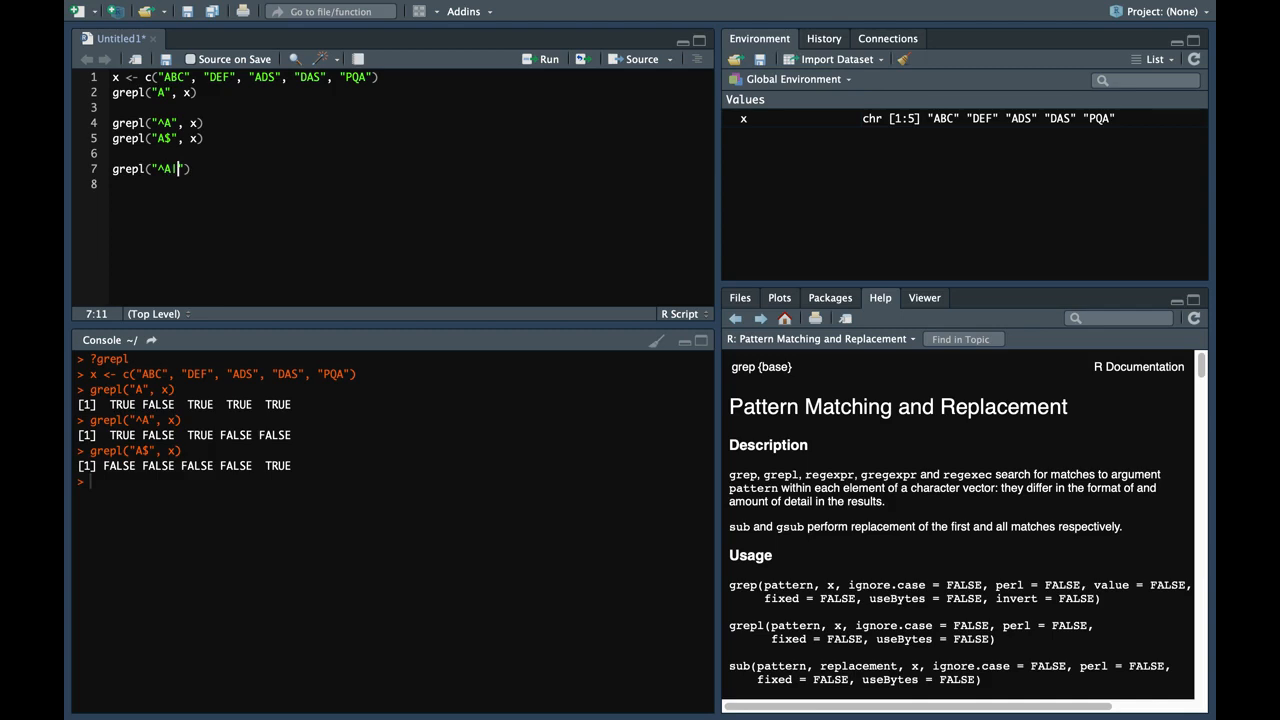
pyautogui.write('A$')
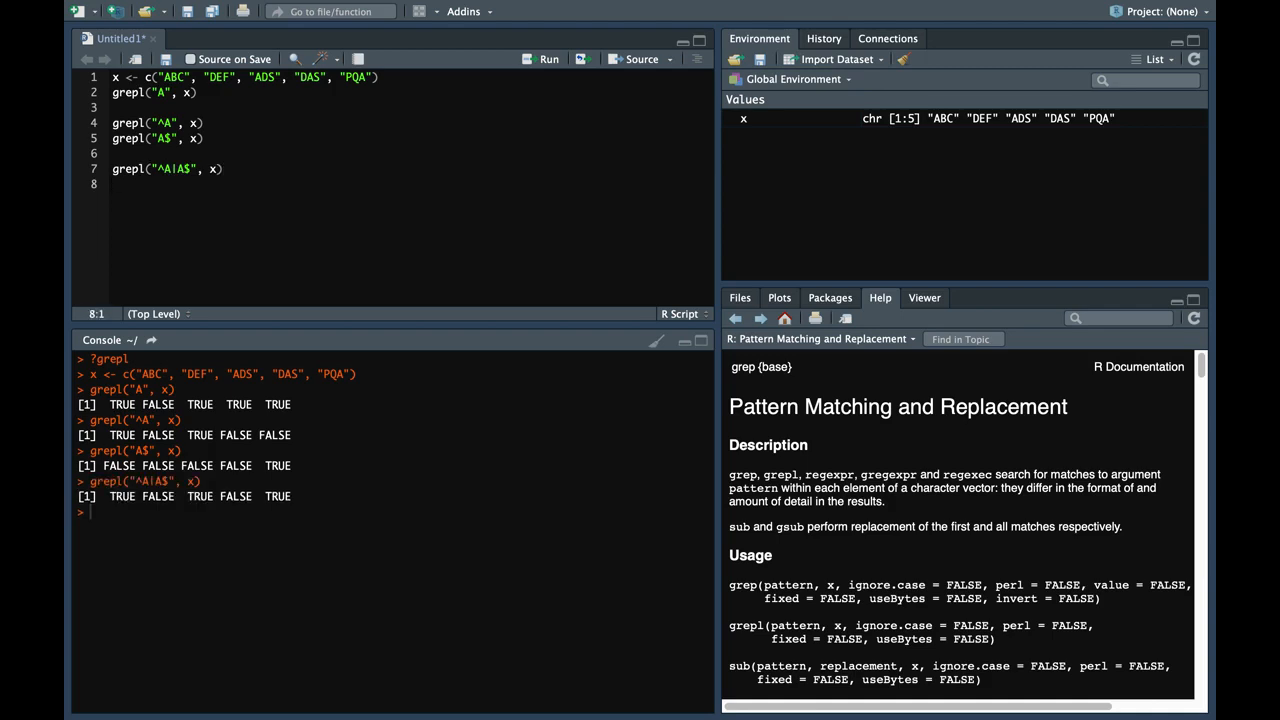
pyautogui.moveTo(126, 504)
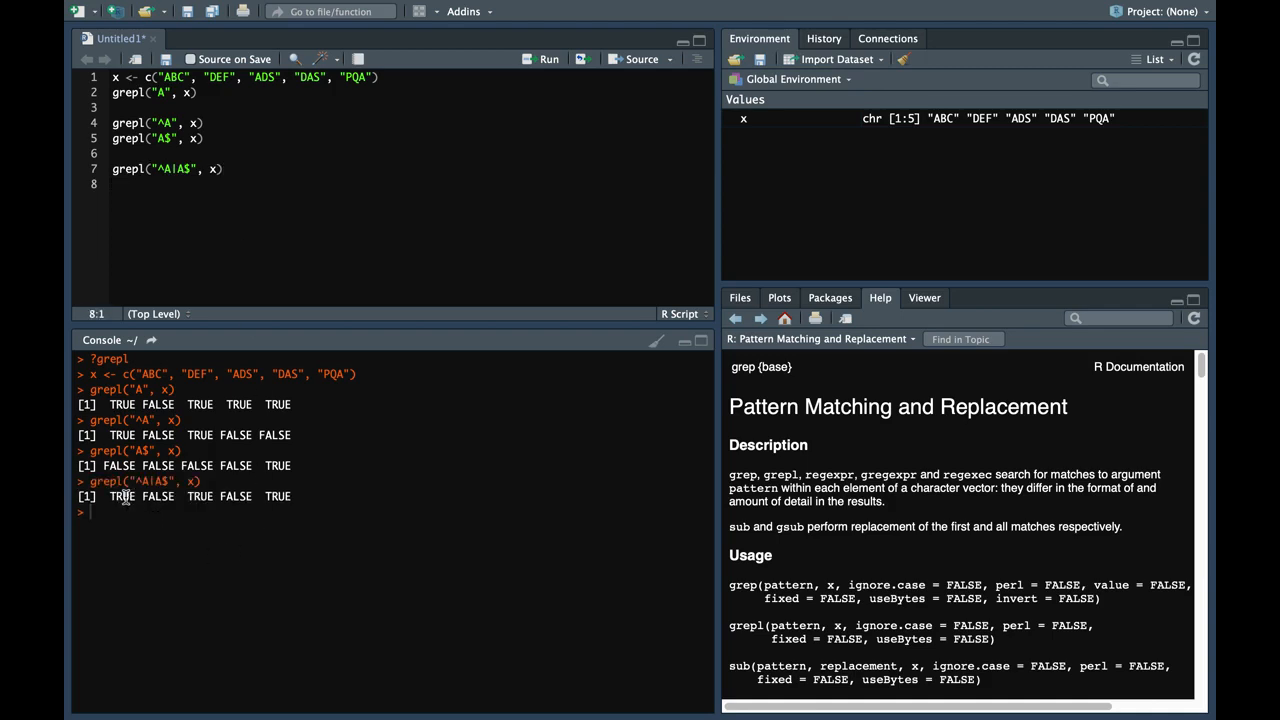
pyautogui.doubleClick(121, 496)
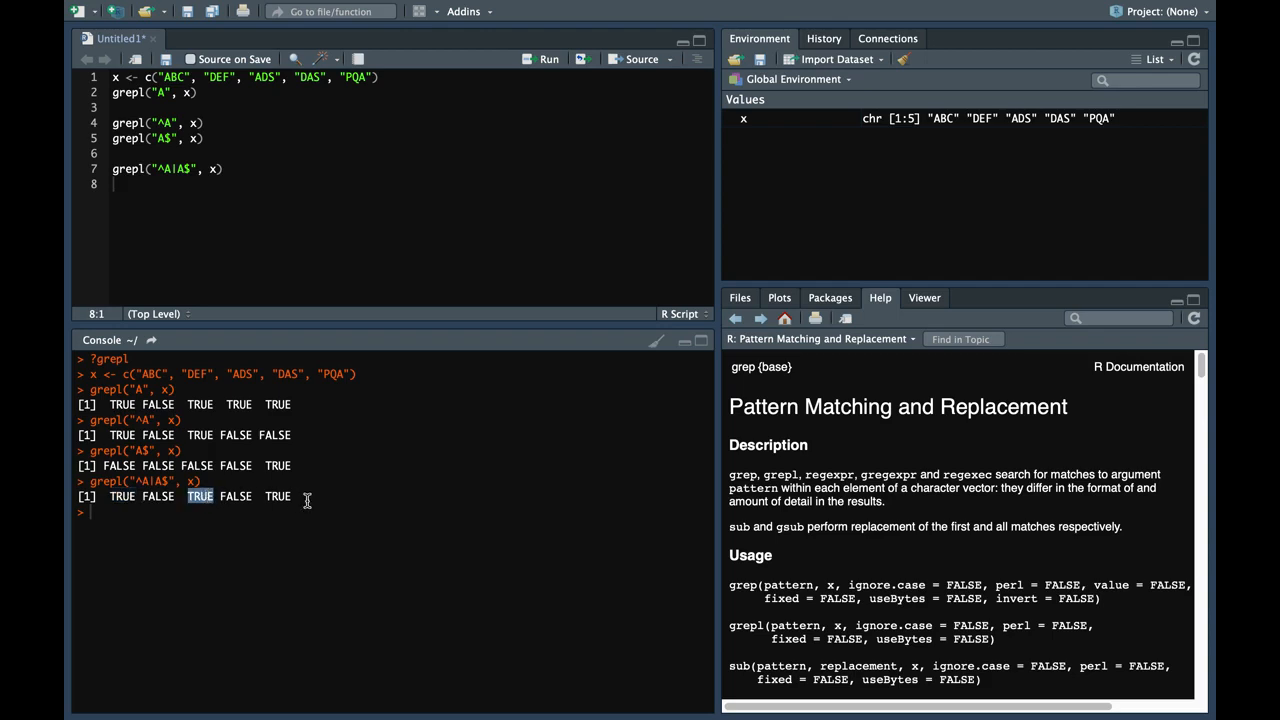
pyautogui.doubleClick(278, 496)
pyautogui.write('S')
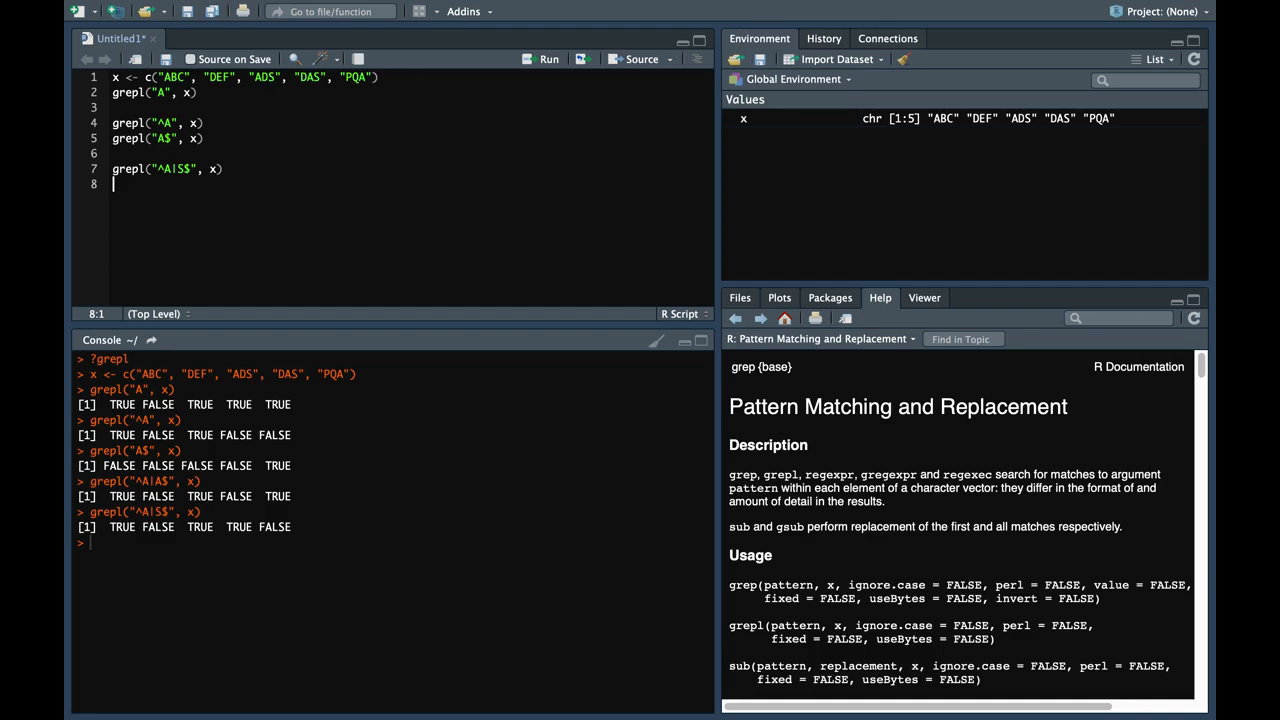
# Change line 2's grepl to grep, returning positions 1 3 4 5.
pyautogui.click(145, 111)
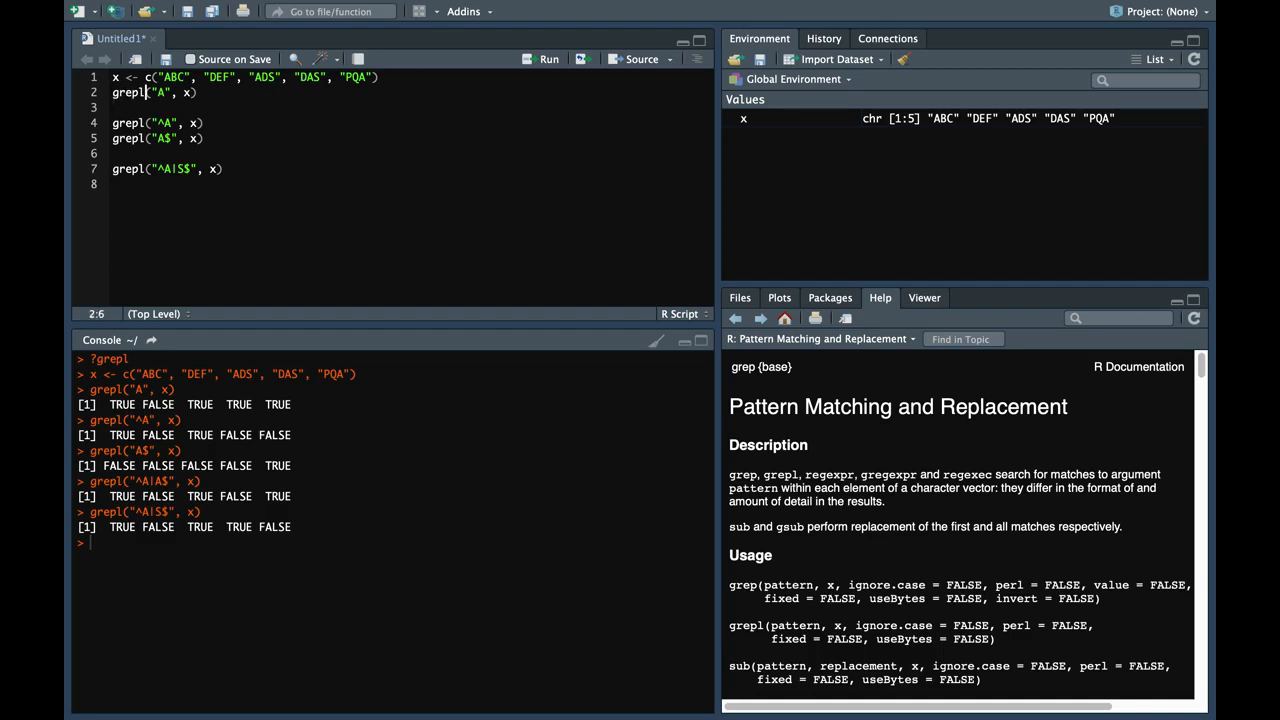
pyautogui.press('BackSpace')
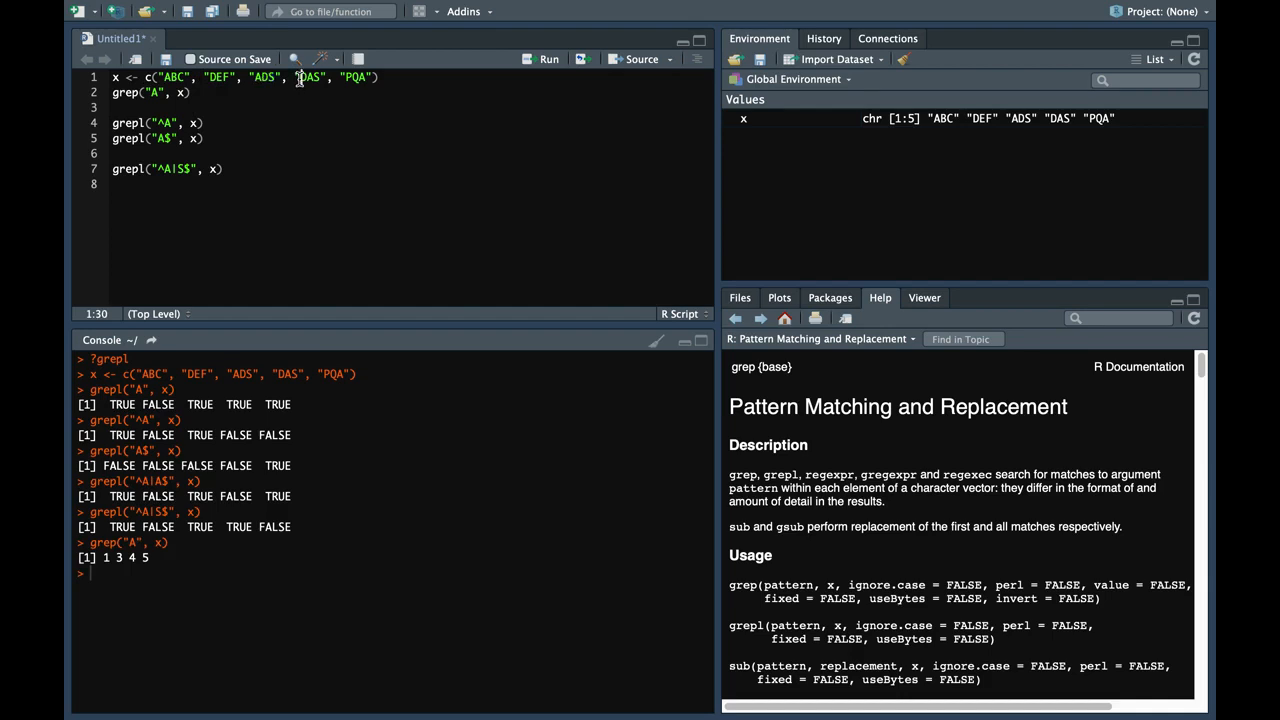
pyautogui.doubleClick(356, 77)
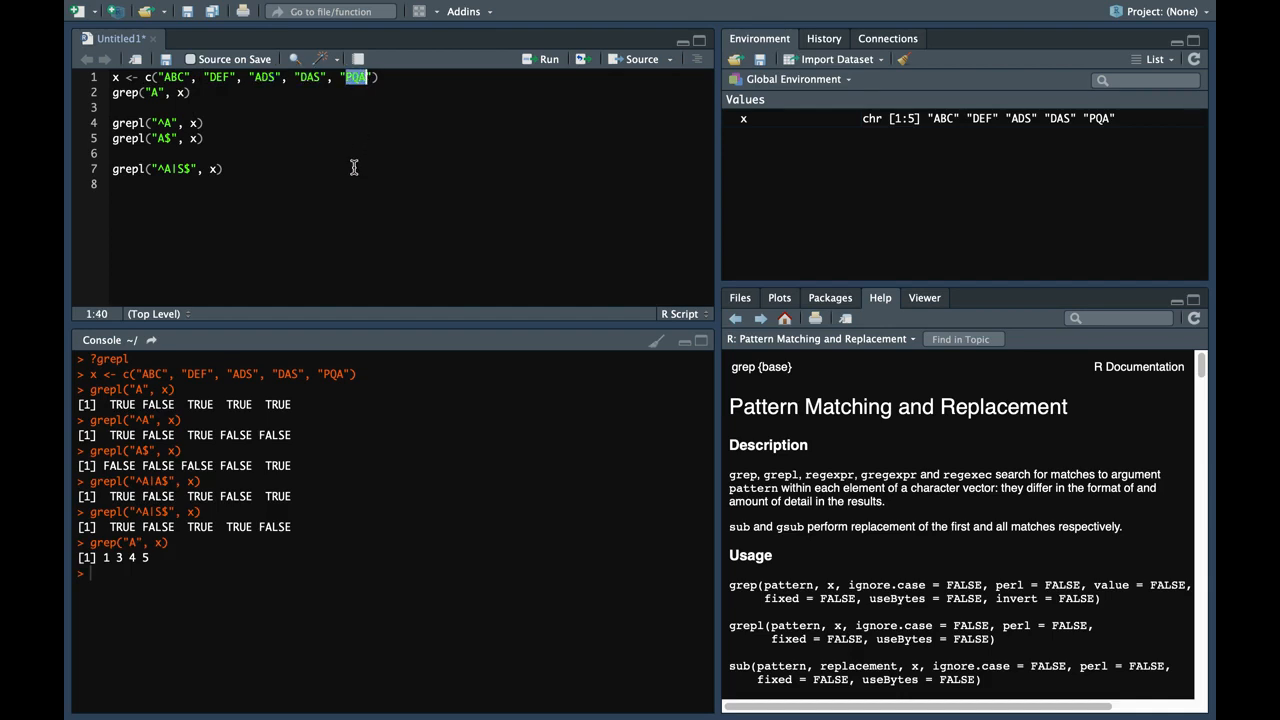
pyautogui.moveTo(178, 122)
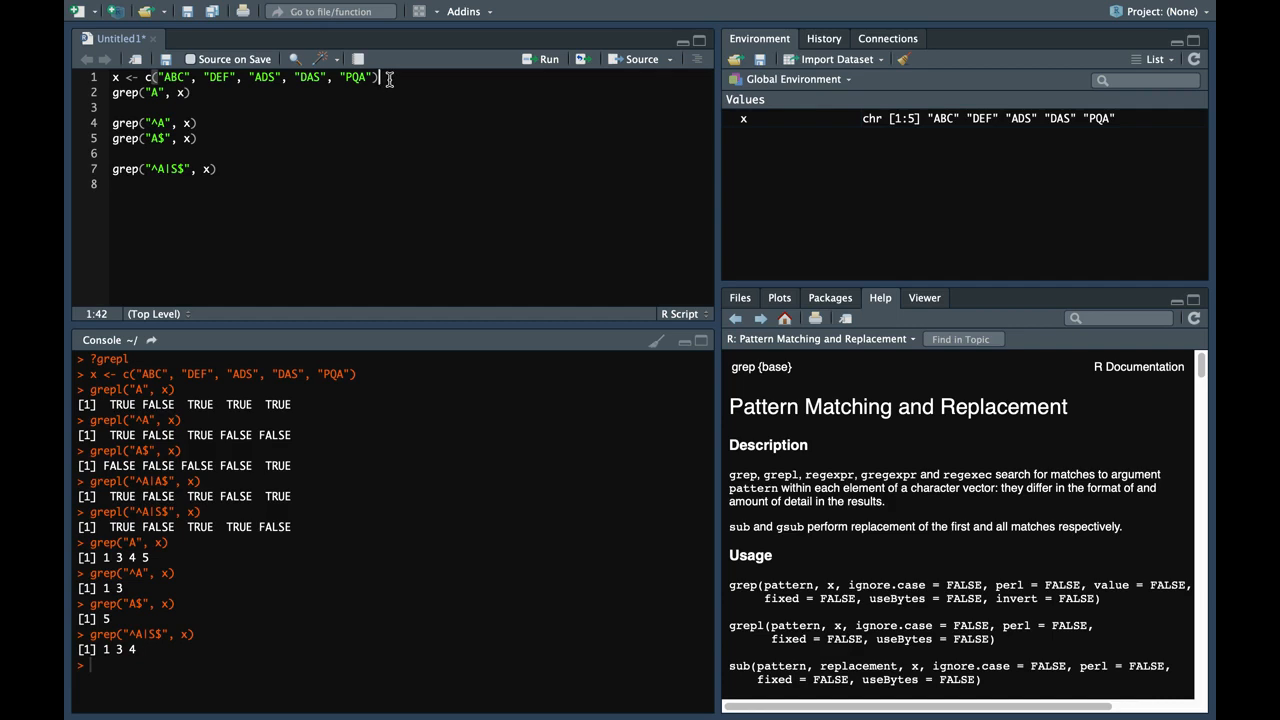
pyautogui.moveTo(166, 644)
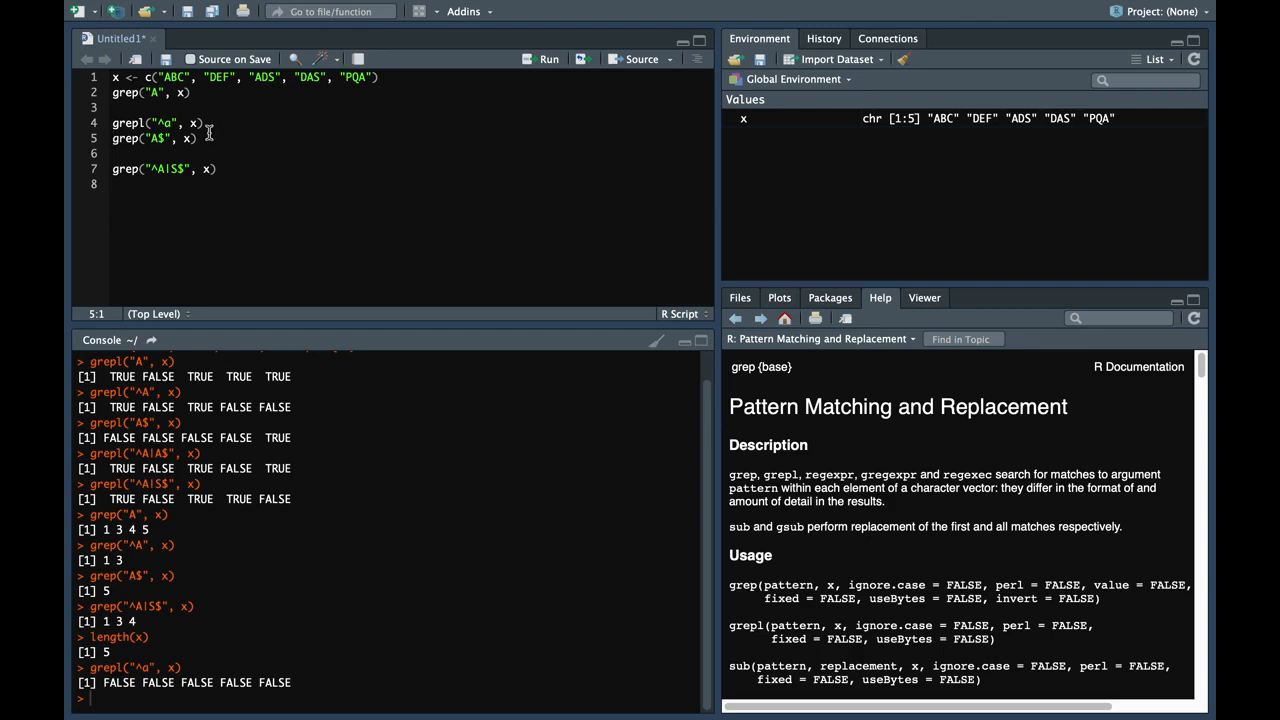
# Place the cursor inside the grepl("^a", x) call on line 4.
pyautogui.click(197, 125)
pyautogui.write(', ignore.case = TRUE')
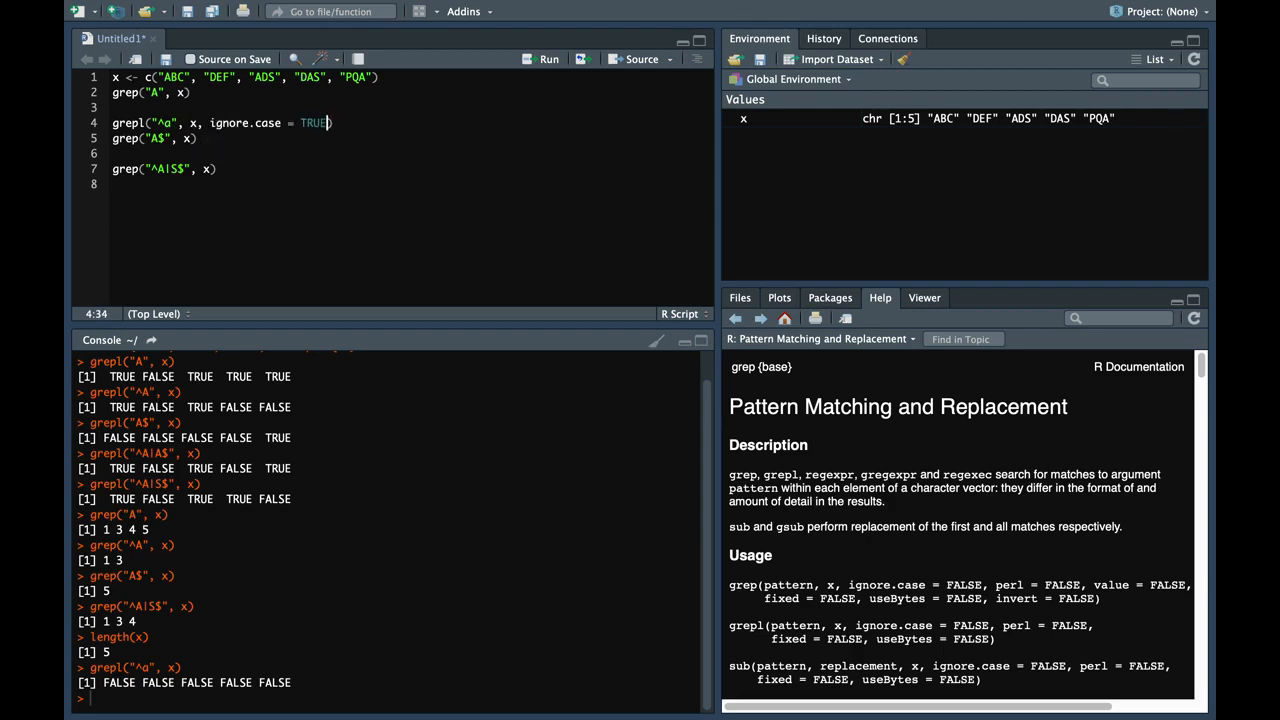
pyautogui.moveTo(853, 585)
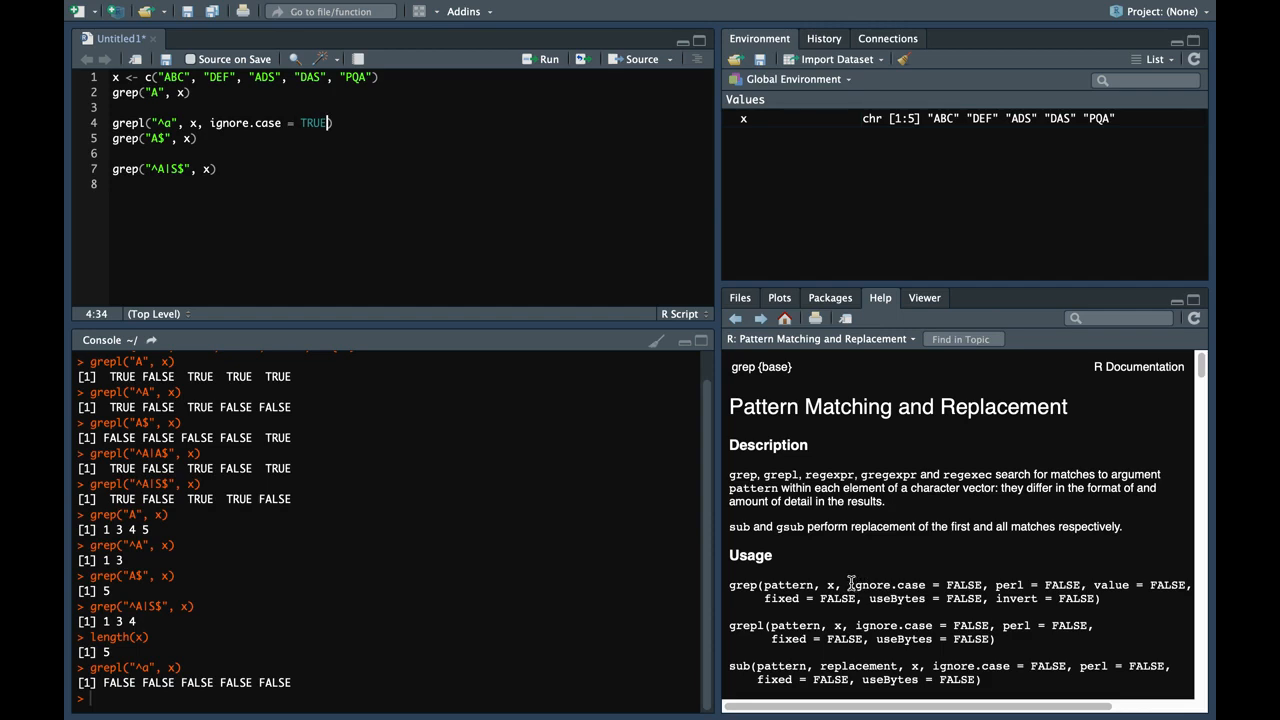
pyautogui.moveTo(875, 632)
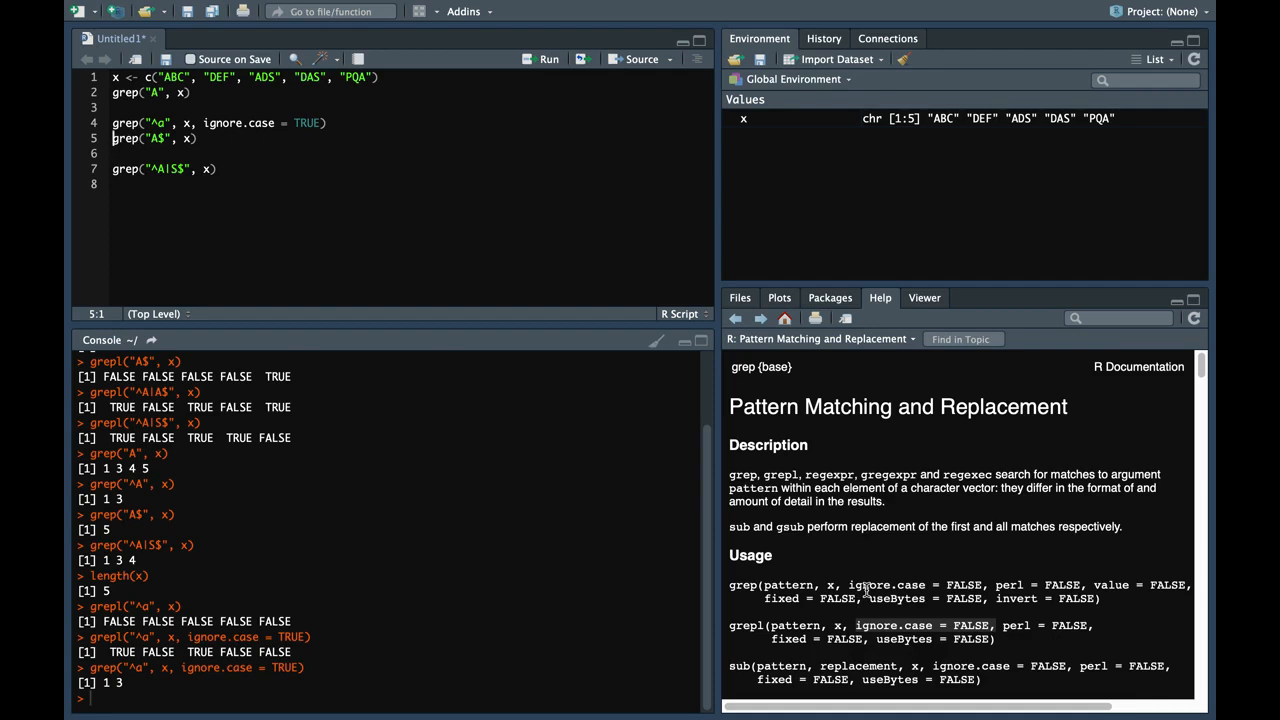
pyautogui.moveTo(201, 124)
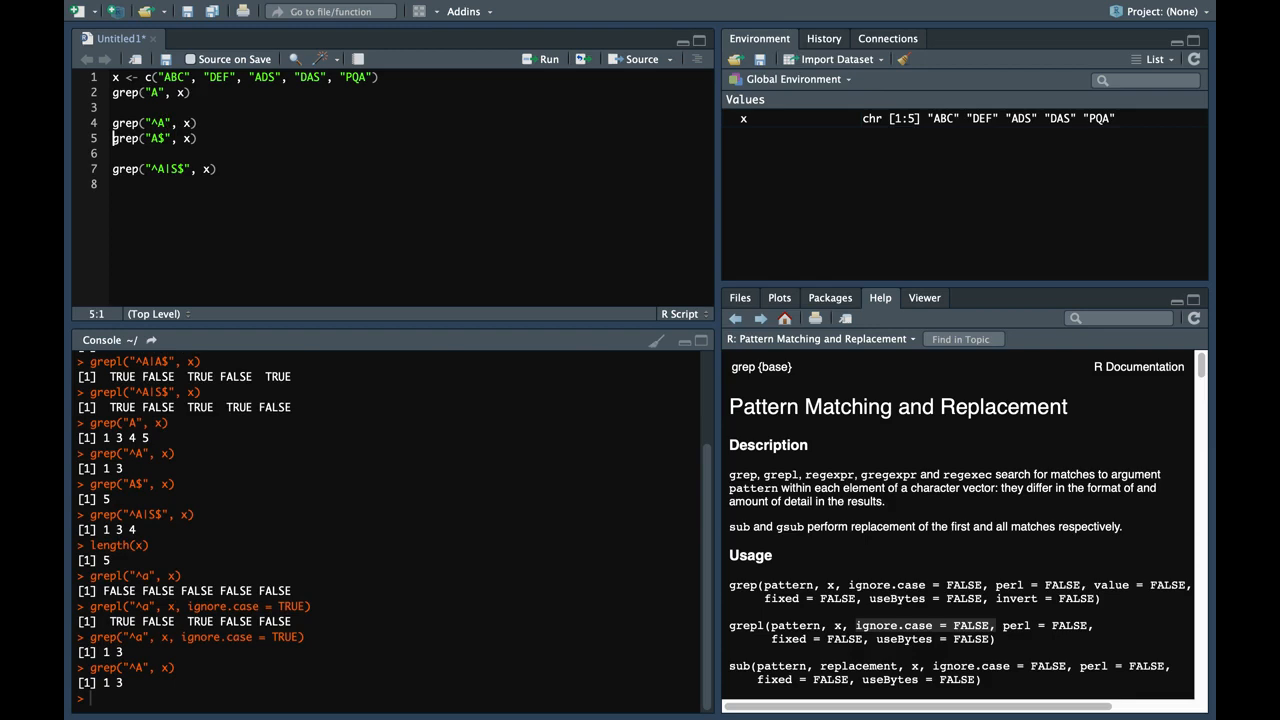
pyautogui.moveTo(175, 113)
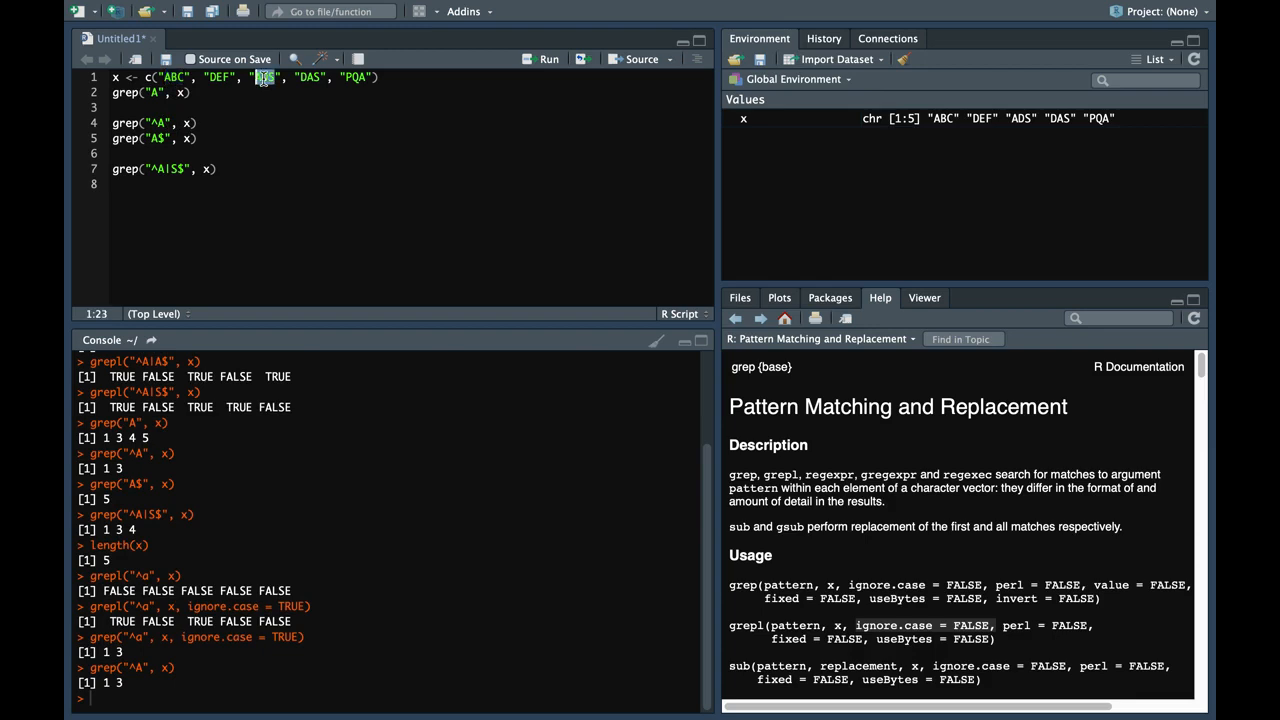
# Add invert = TRUE to grep("^A", x) on line 4, returning positions 2 4 5.
pyautogui.write(', i')
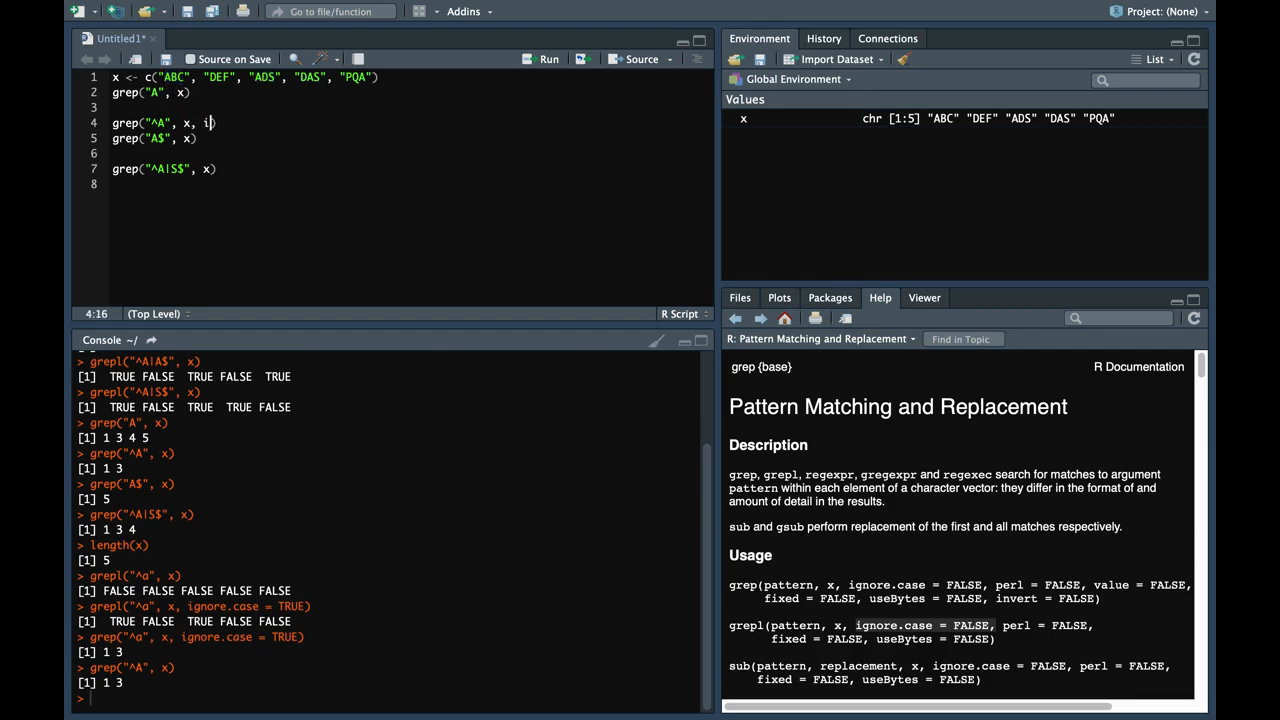
pyautogui.write('nvert =')
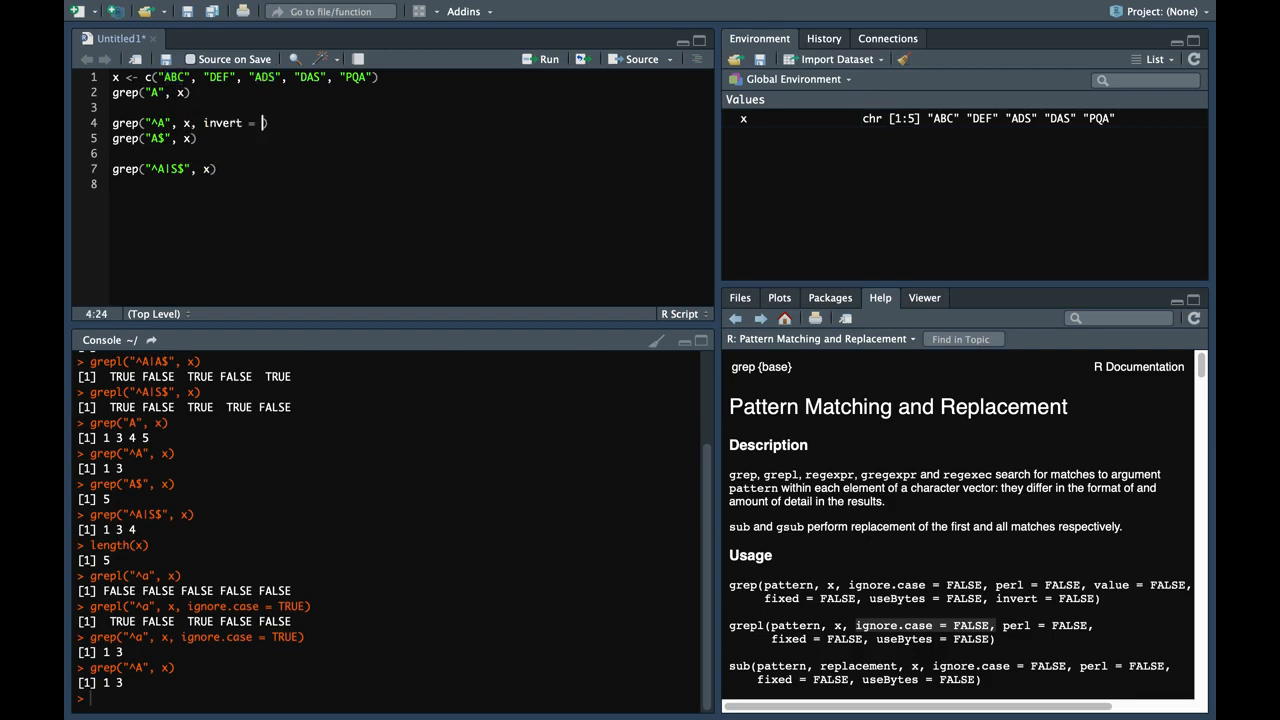
pyautogui.write('TRUE)')
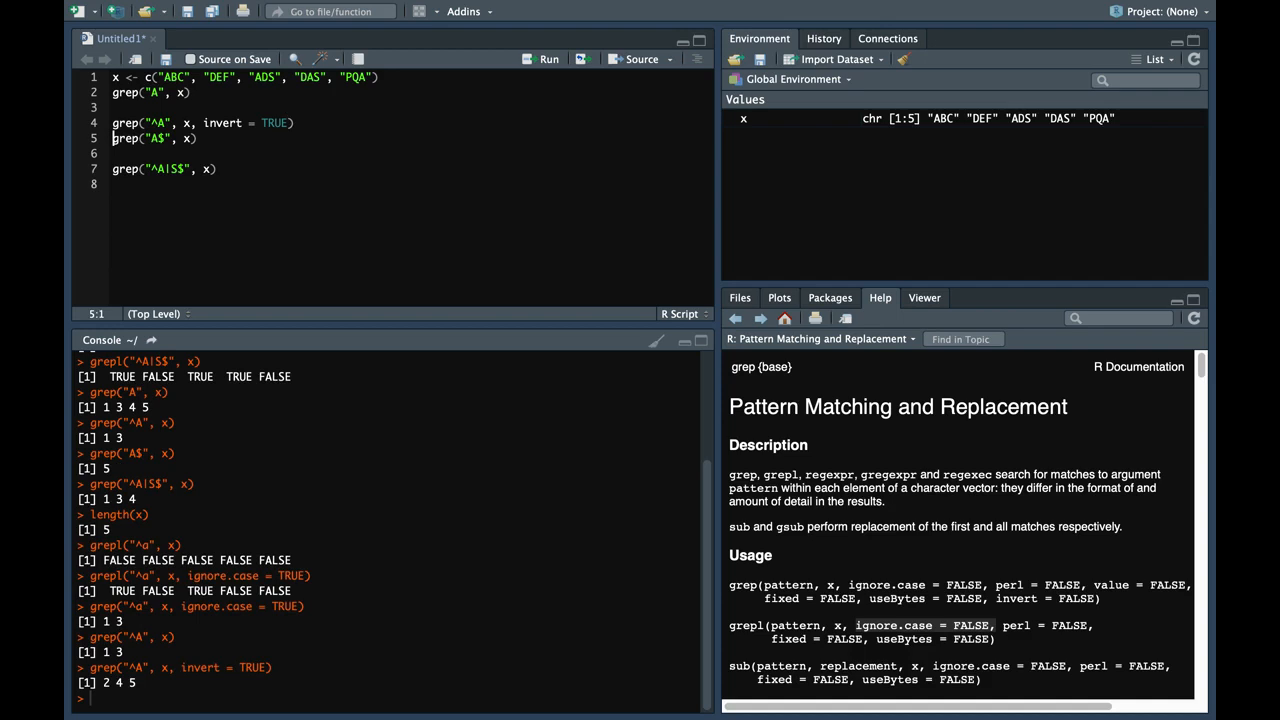
pyautogui.doubleClick(236, 79)
pyautogui.write(', value = ')
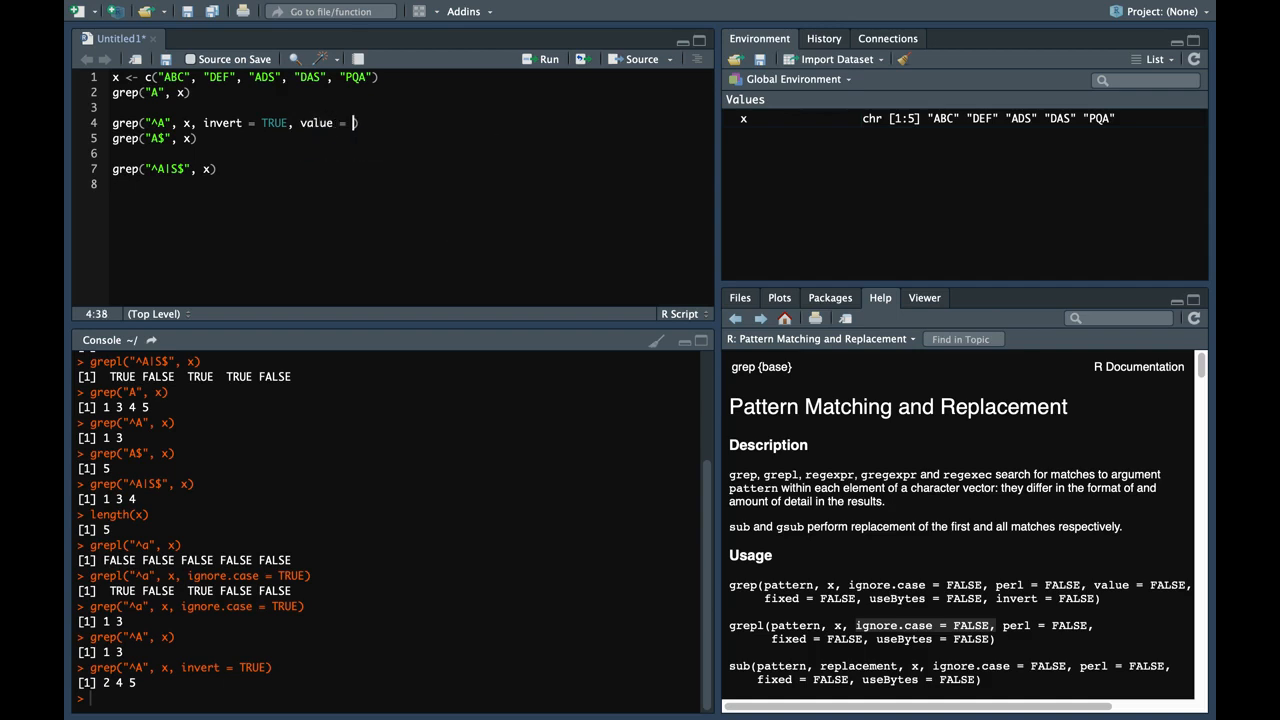
# Swap invert for value = TRUE so grep("^A", x) returns "ABC" "ADS".
pyautogui.write('TRUE')
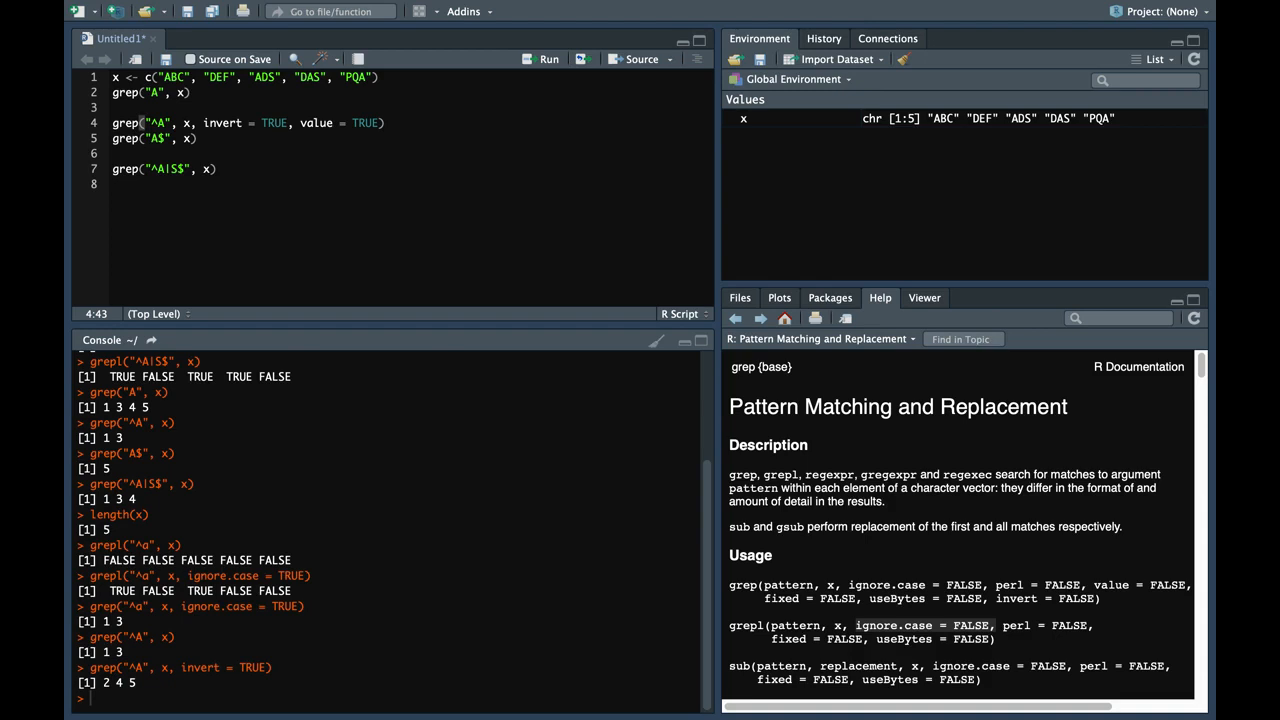
pyautogui.doubleClick(222, 123)
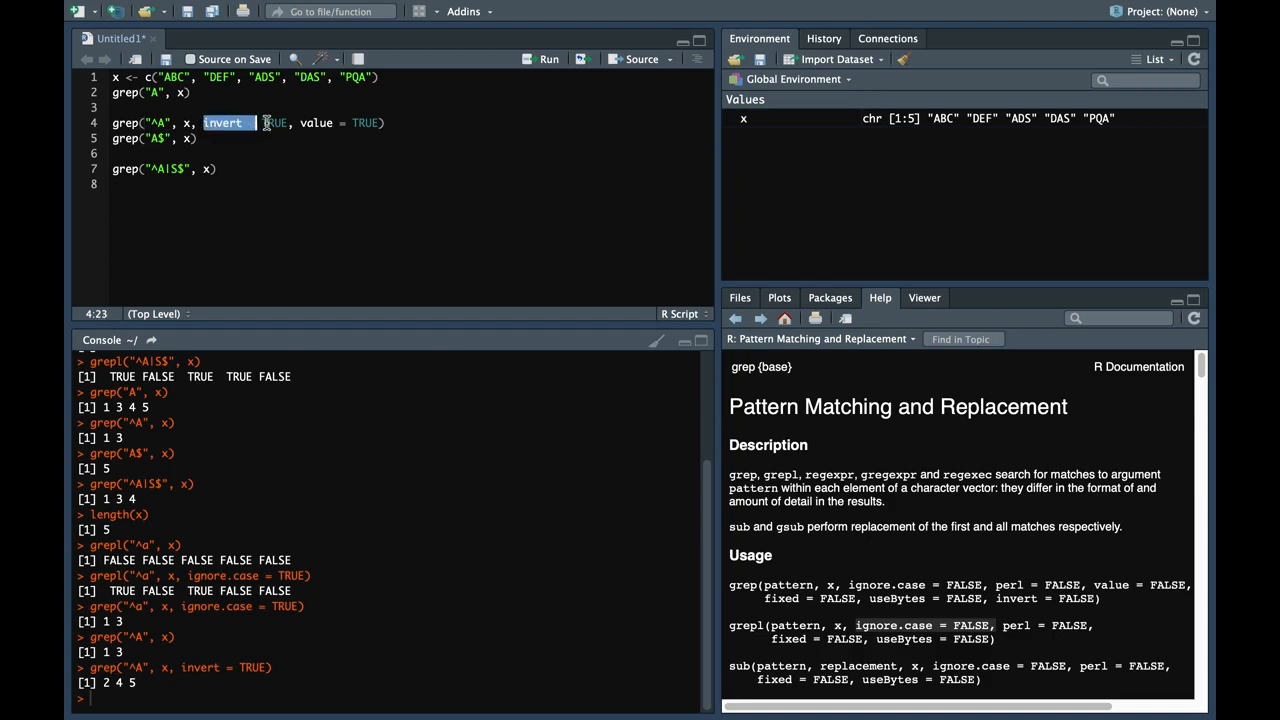
pyautogui.press('Delete')
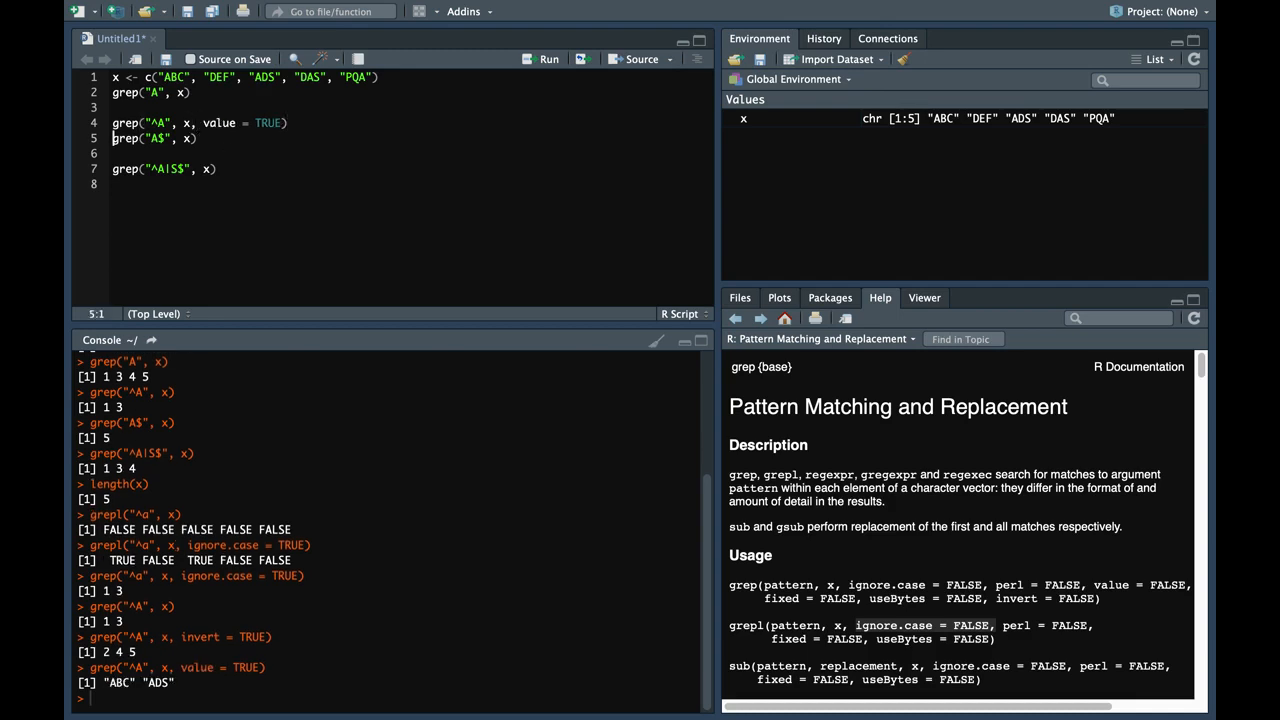
pyautogui.click(265, 78)
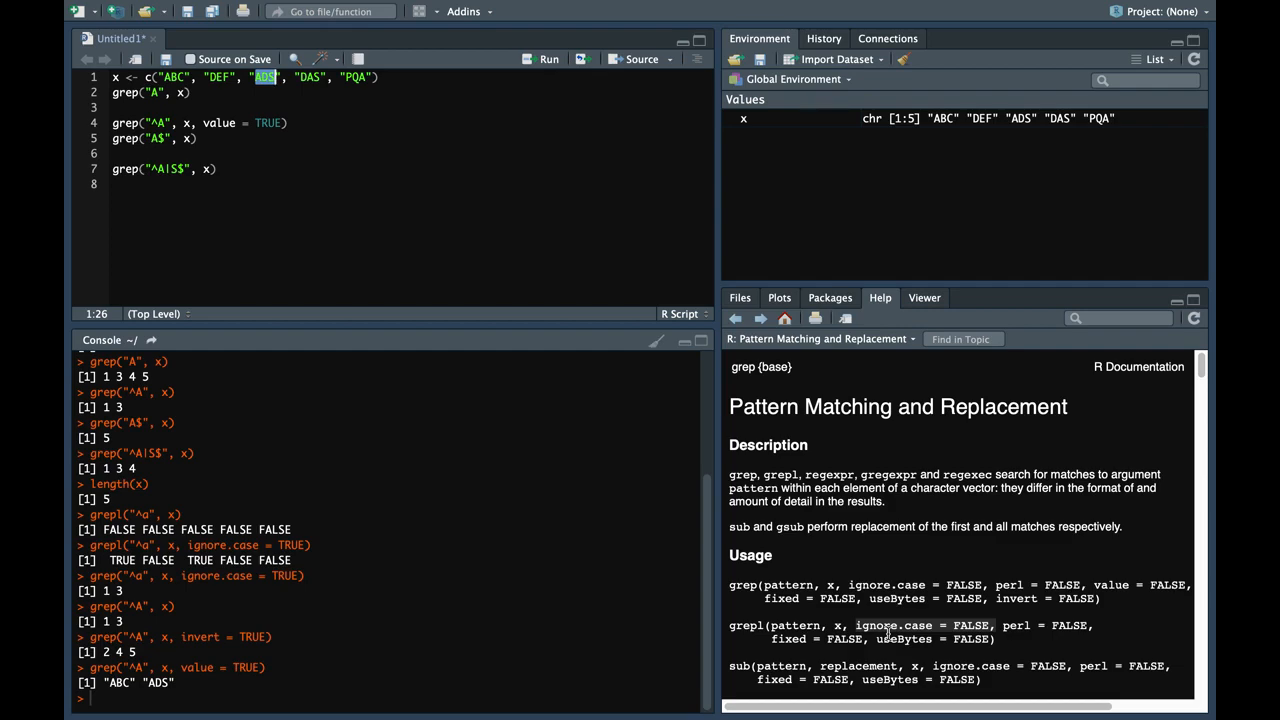
pyautogui.moveTo(887, 618)
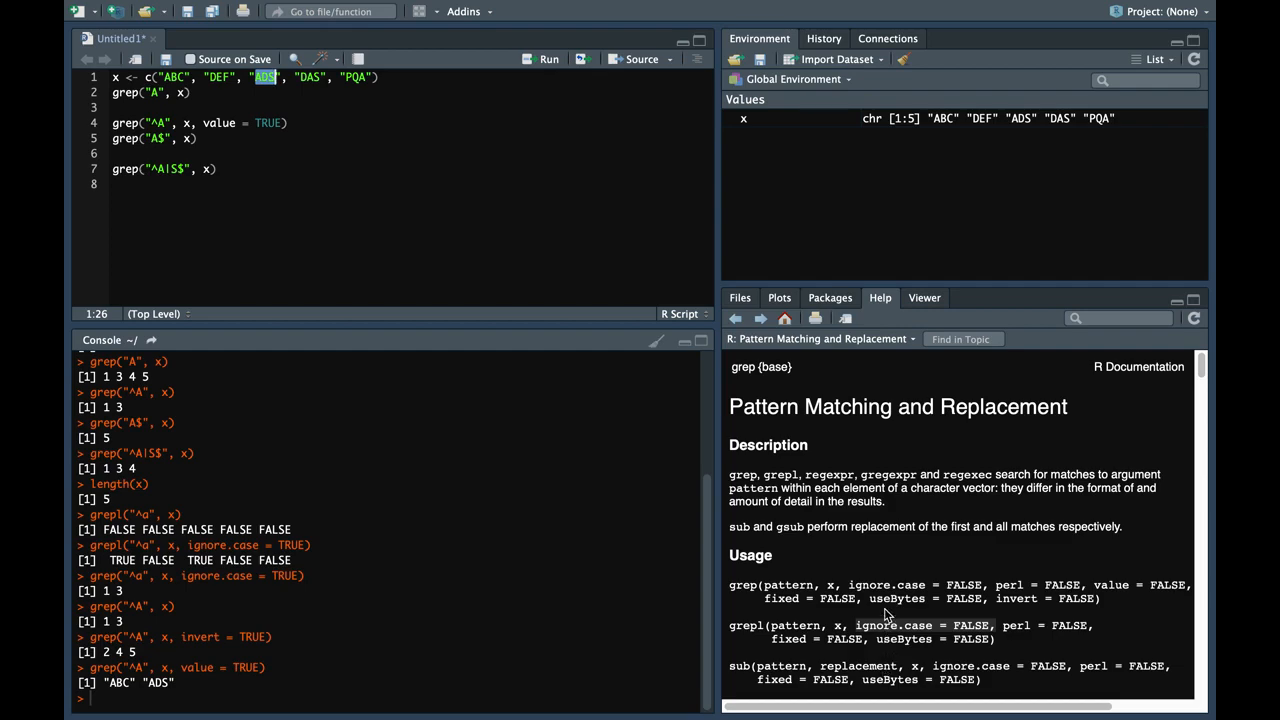
# Scroll the grep help page to the Arguments section describing value and invert.
pyautogui.scroll(-3)
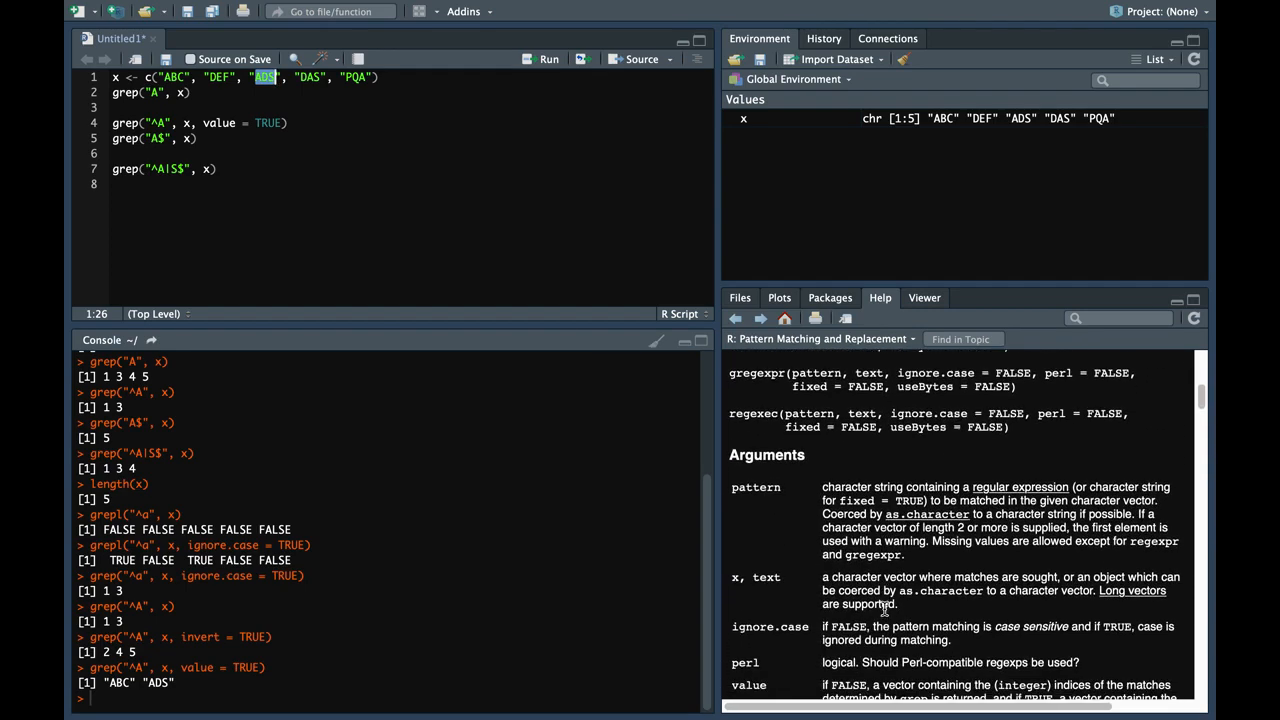
pyautogui.scroll(-3)
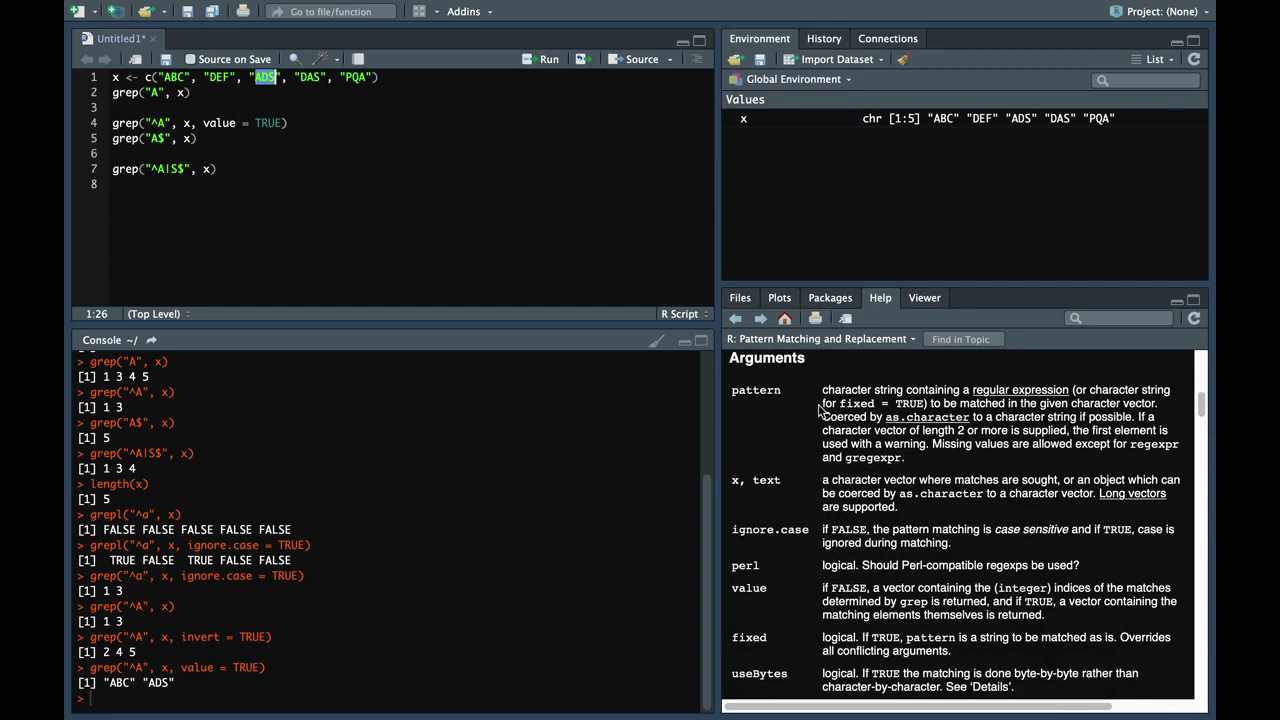
pyautogui.scroll(-3)
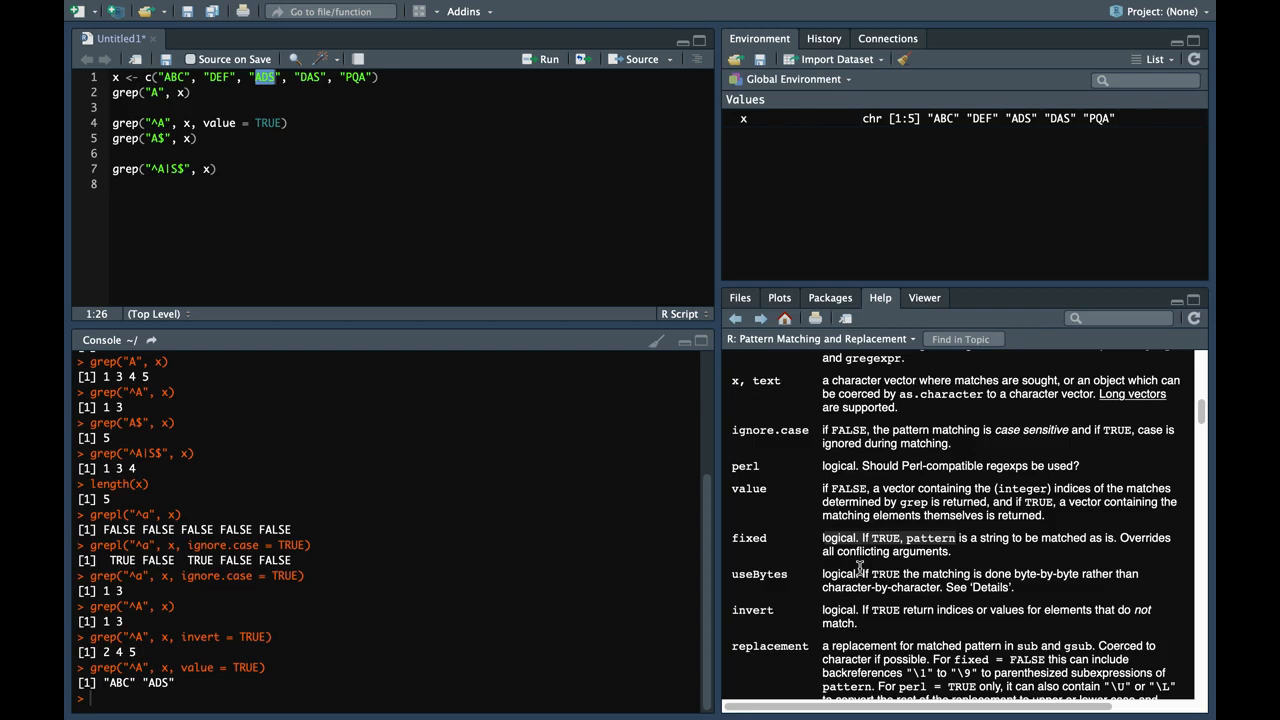
pyautogui.moveTo(448, 187)
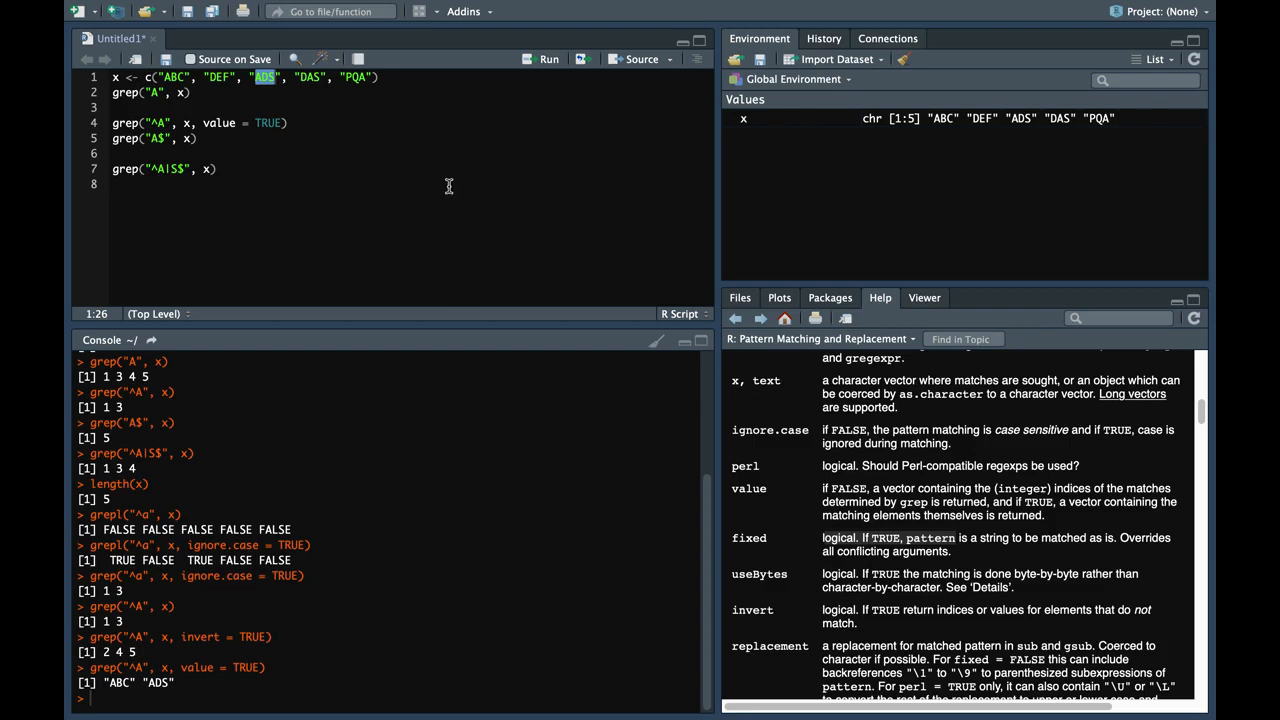
pyautogui.moveTo(285, 35)
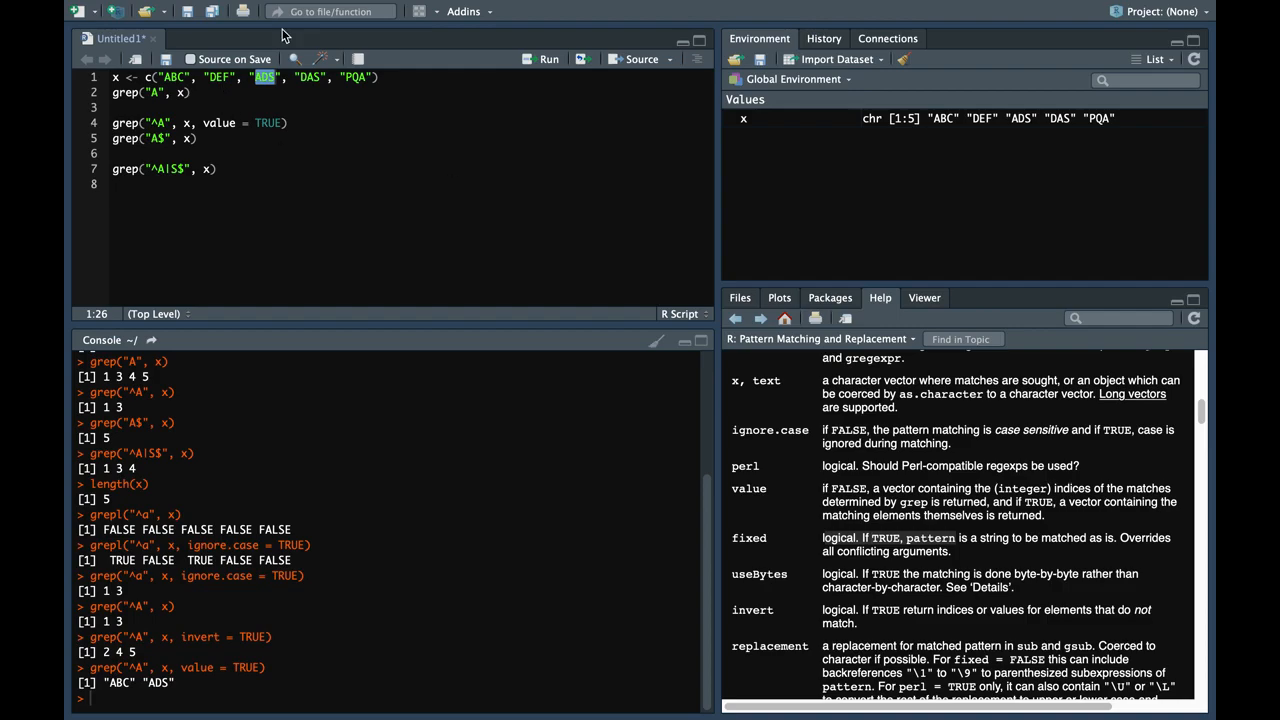